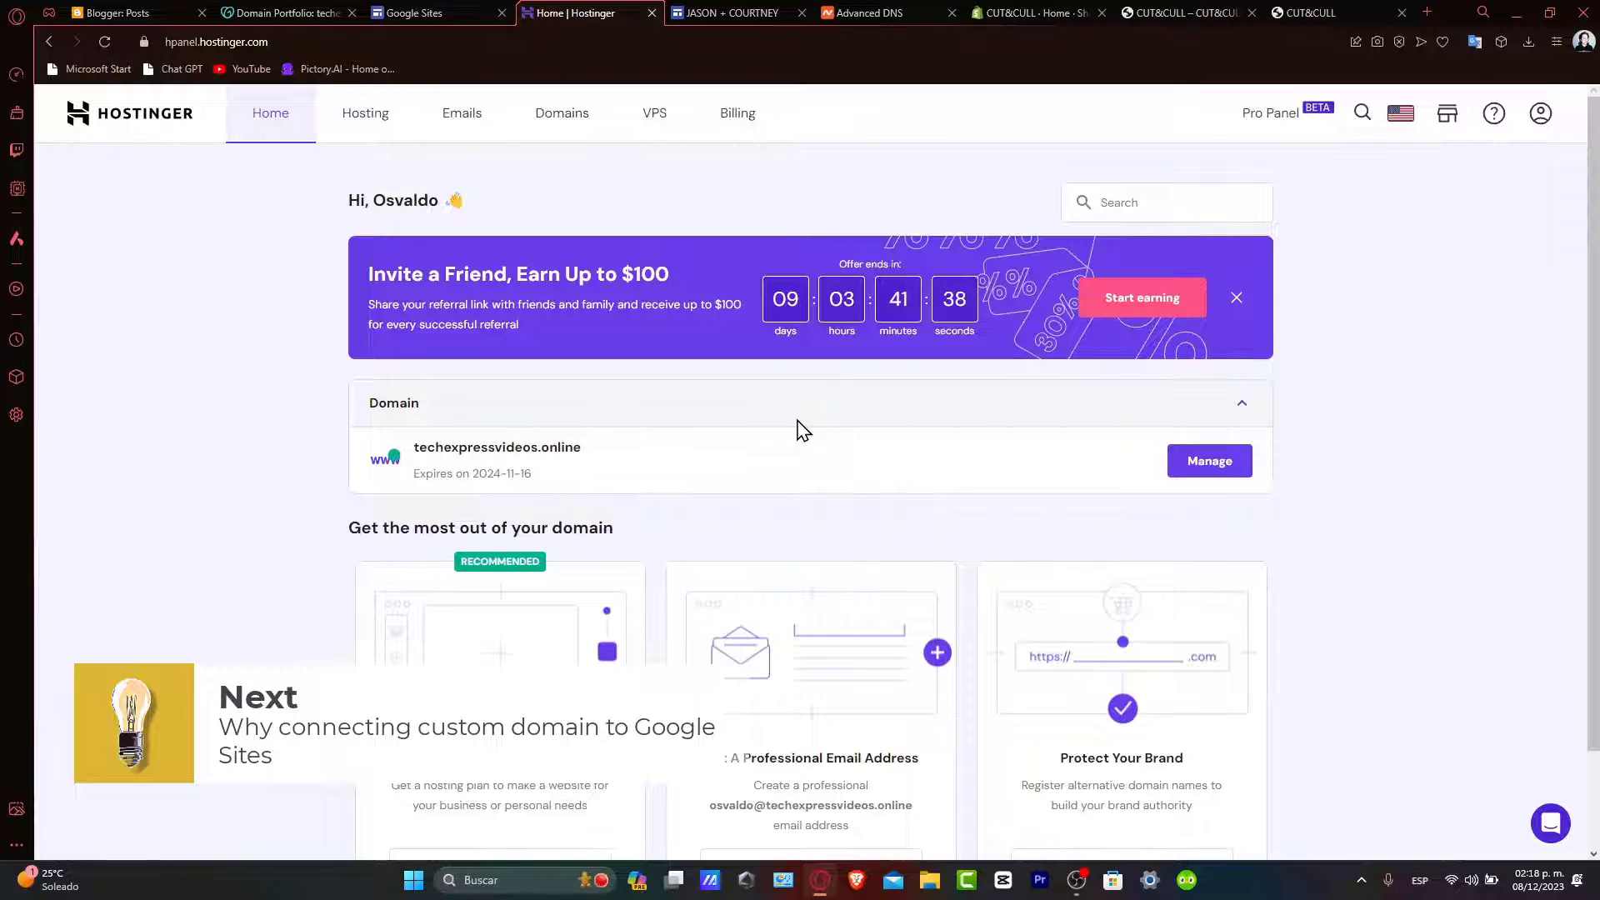
mouse_move(625, 451)
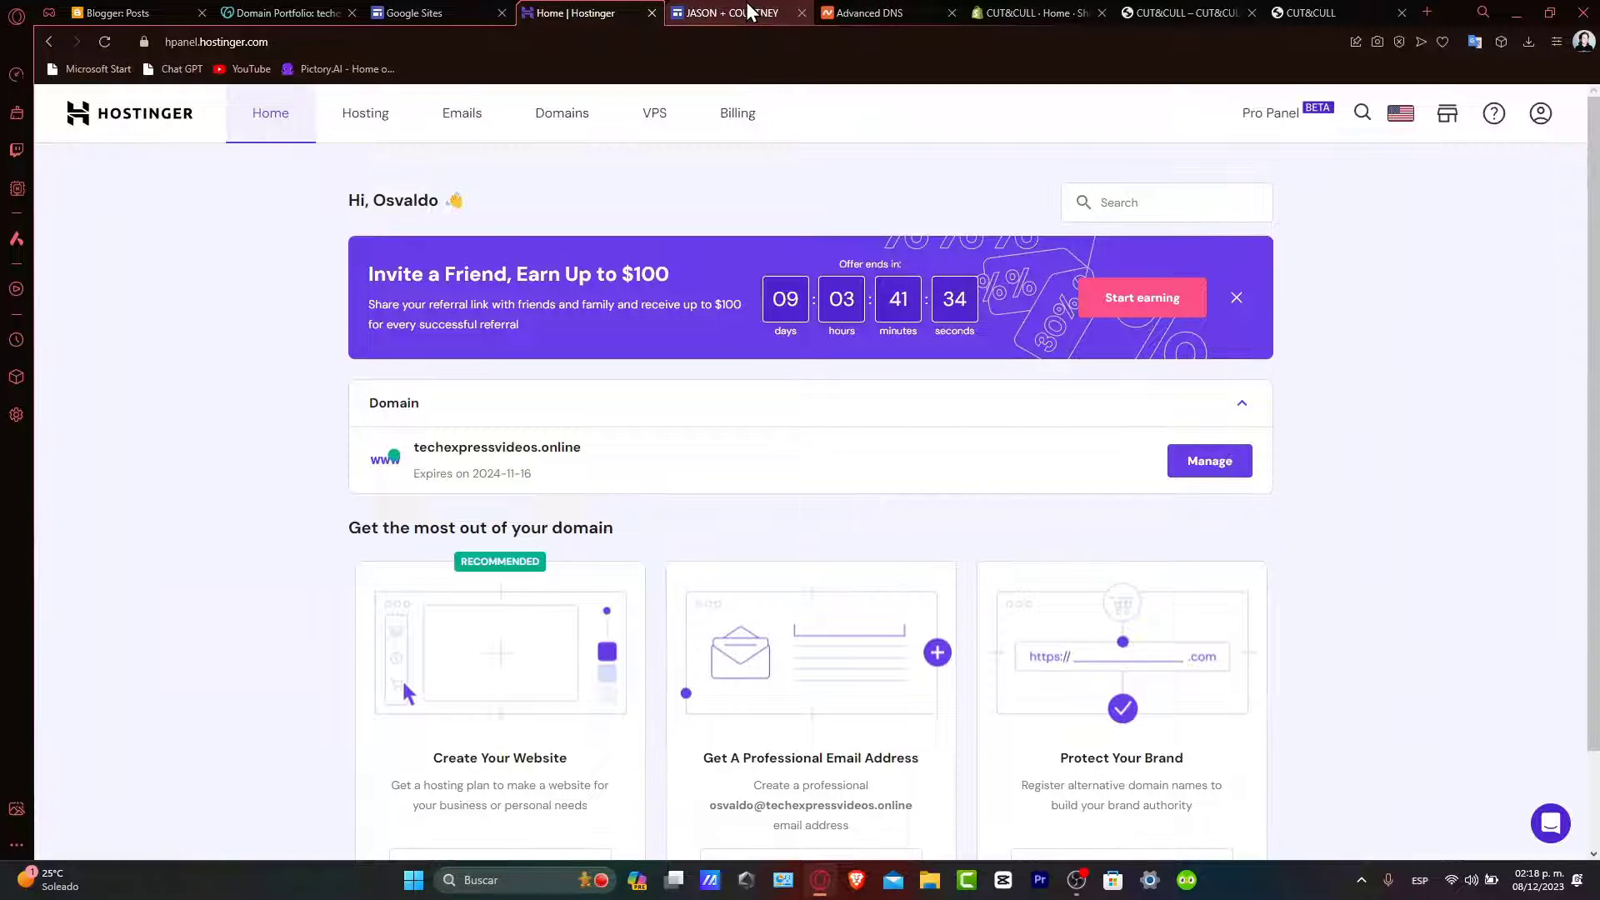
- Switch to the JASON + COURTNEY wedding site and scroll through its pages
click(728, 12)
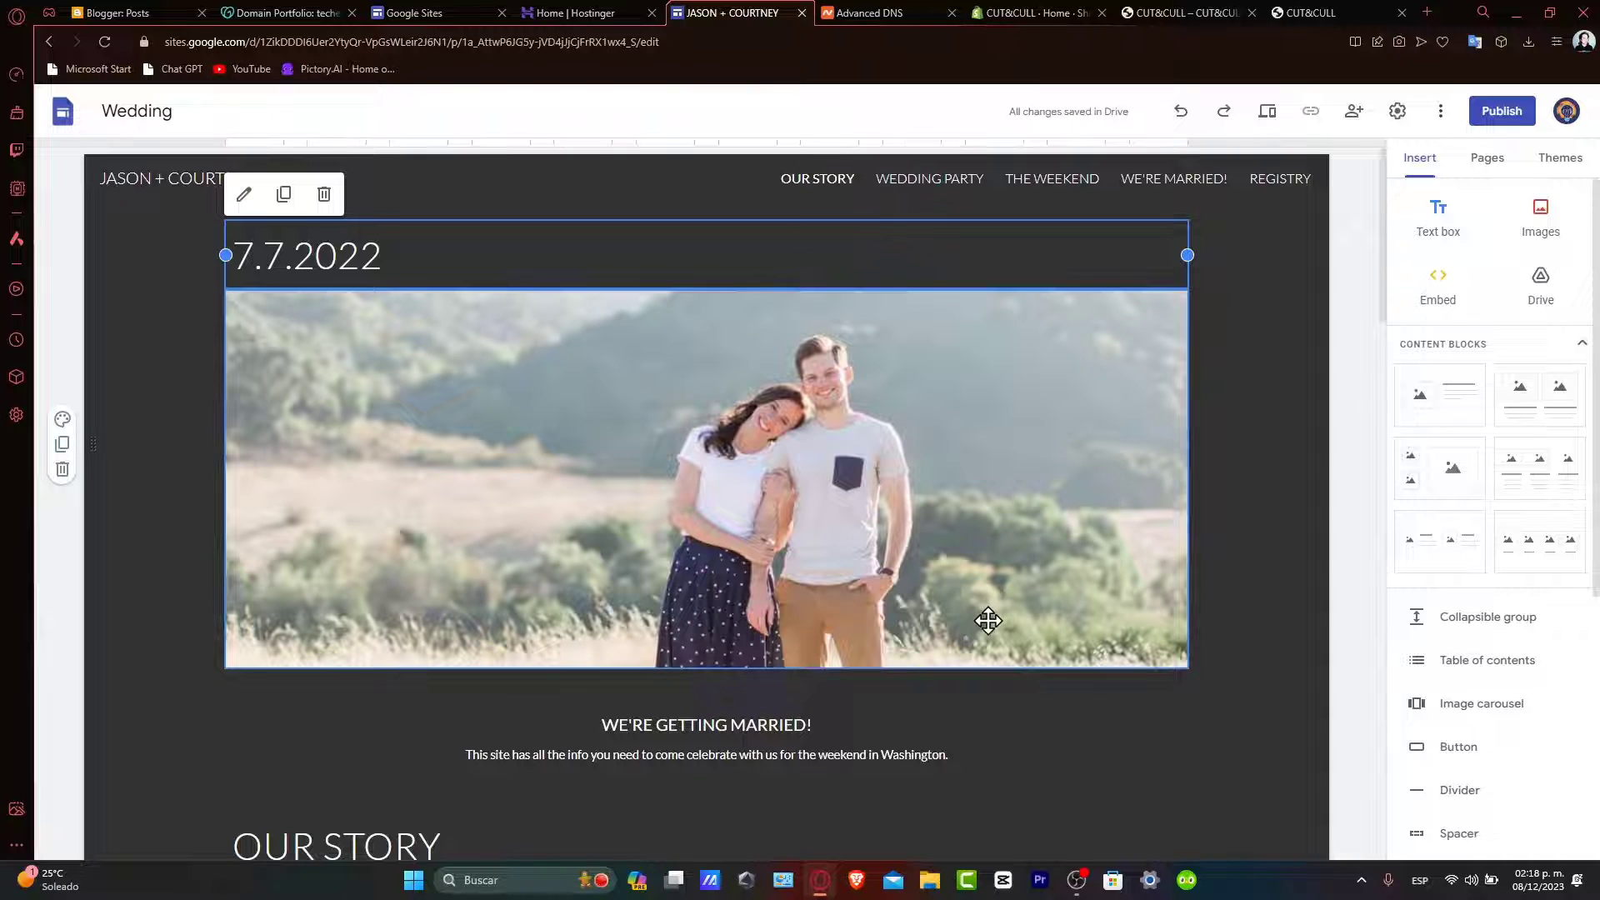
scroll(down, 3)
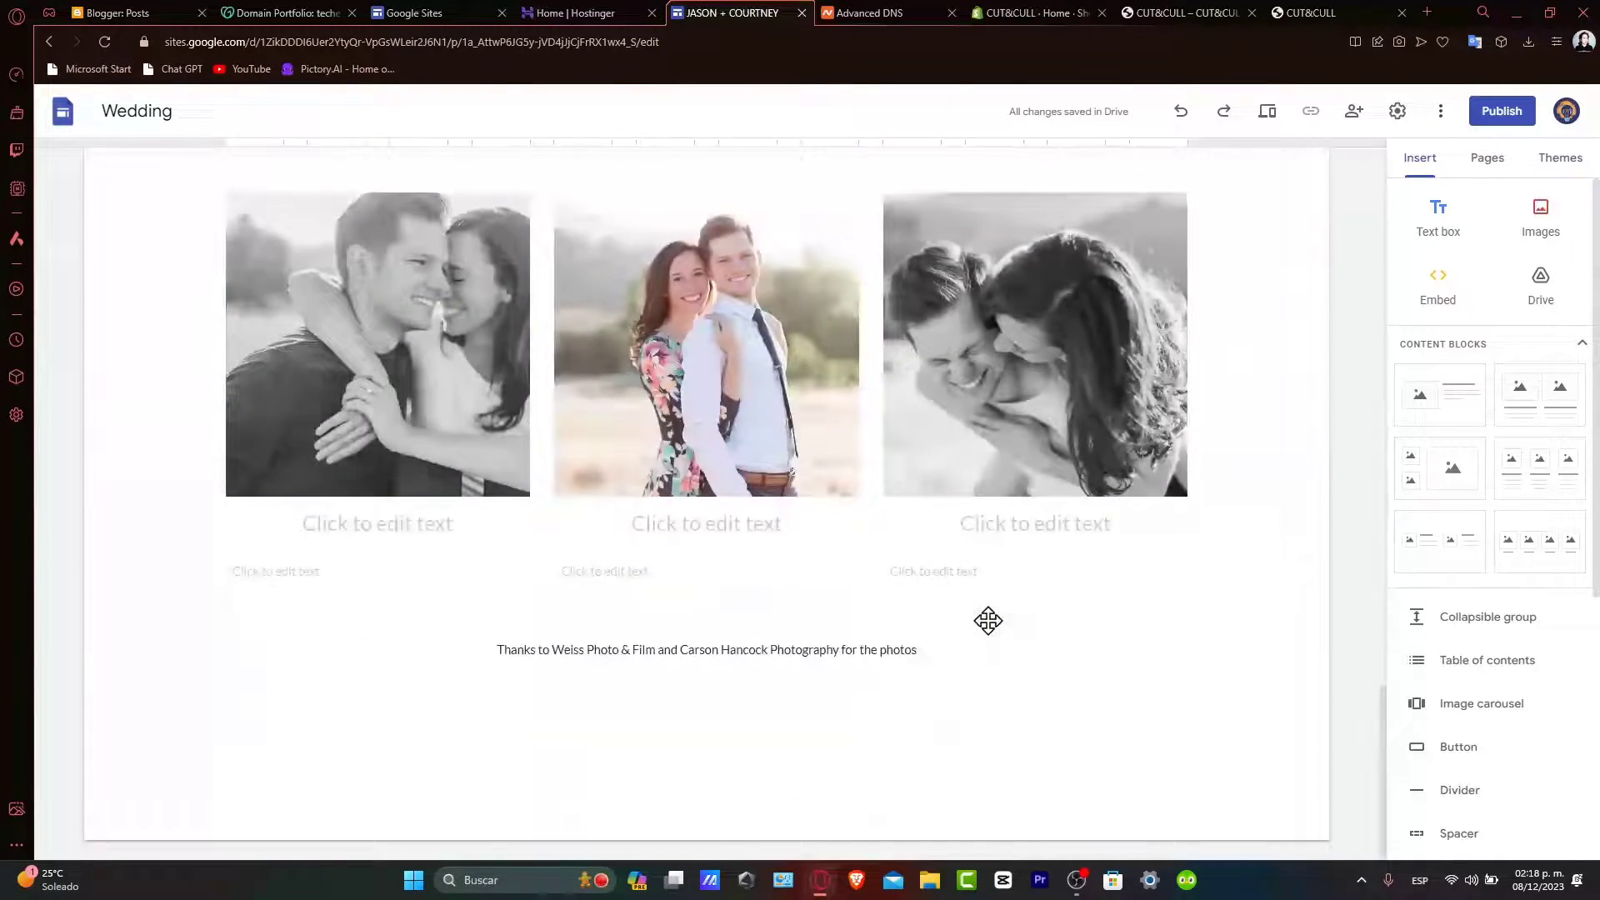
scroll(up, 3)
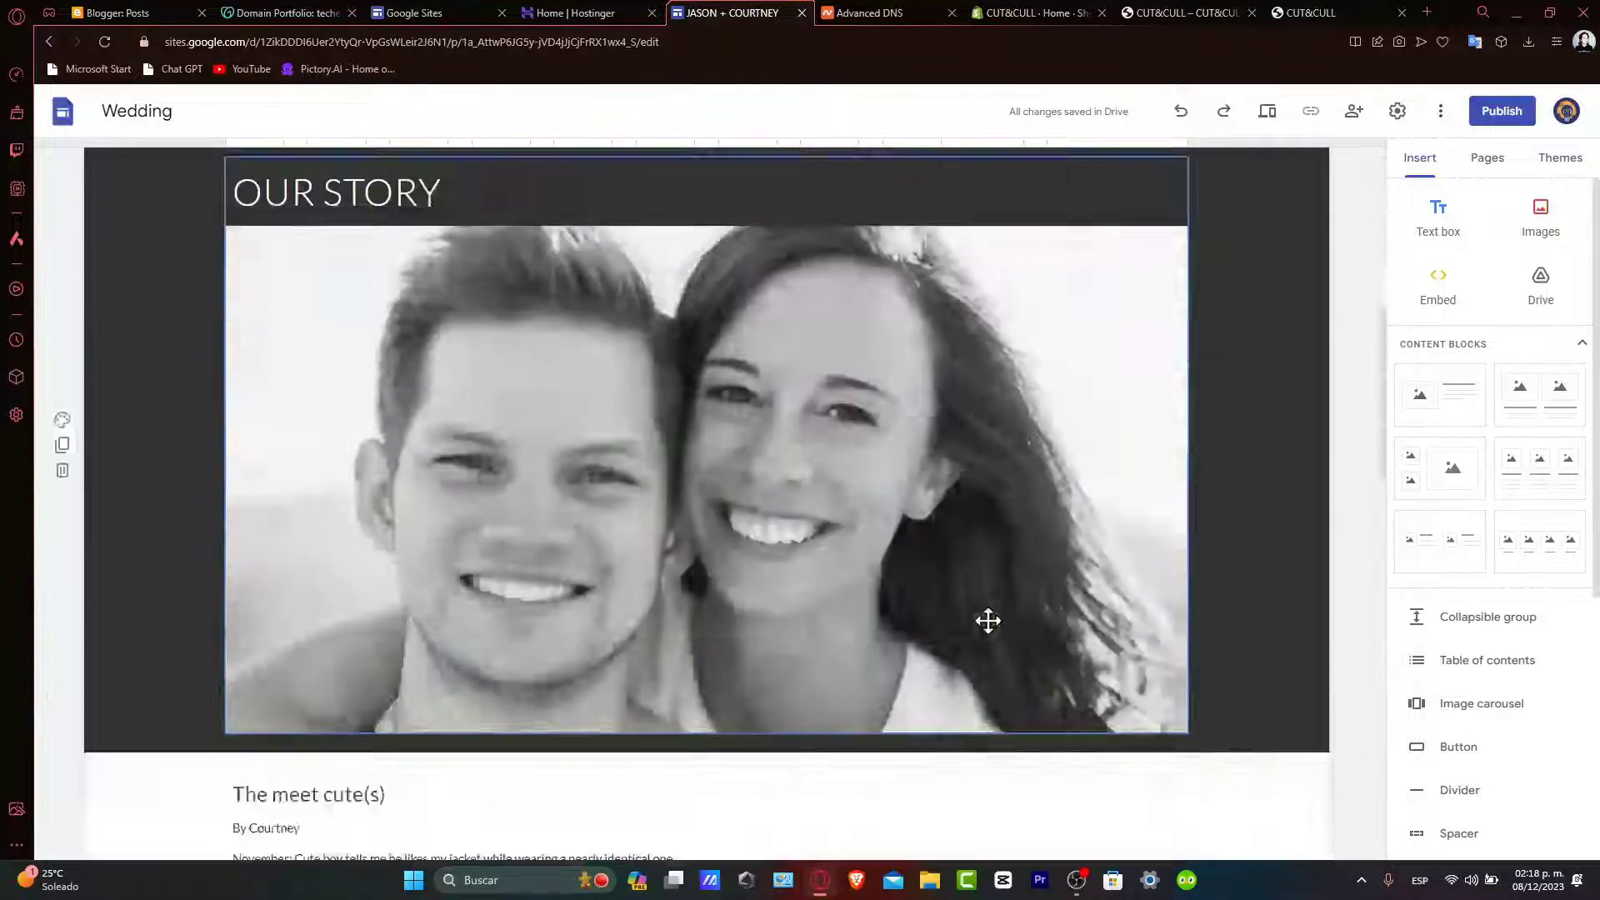
scroll(up, 3)
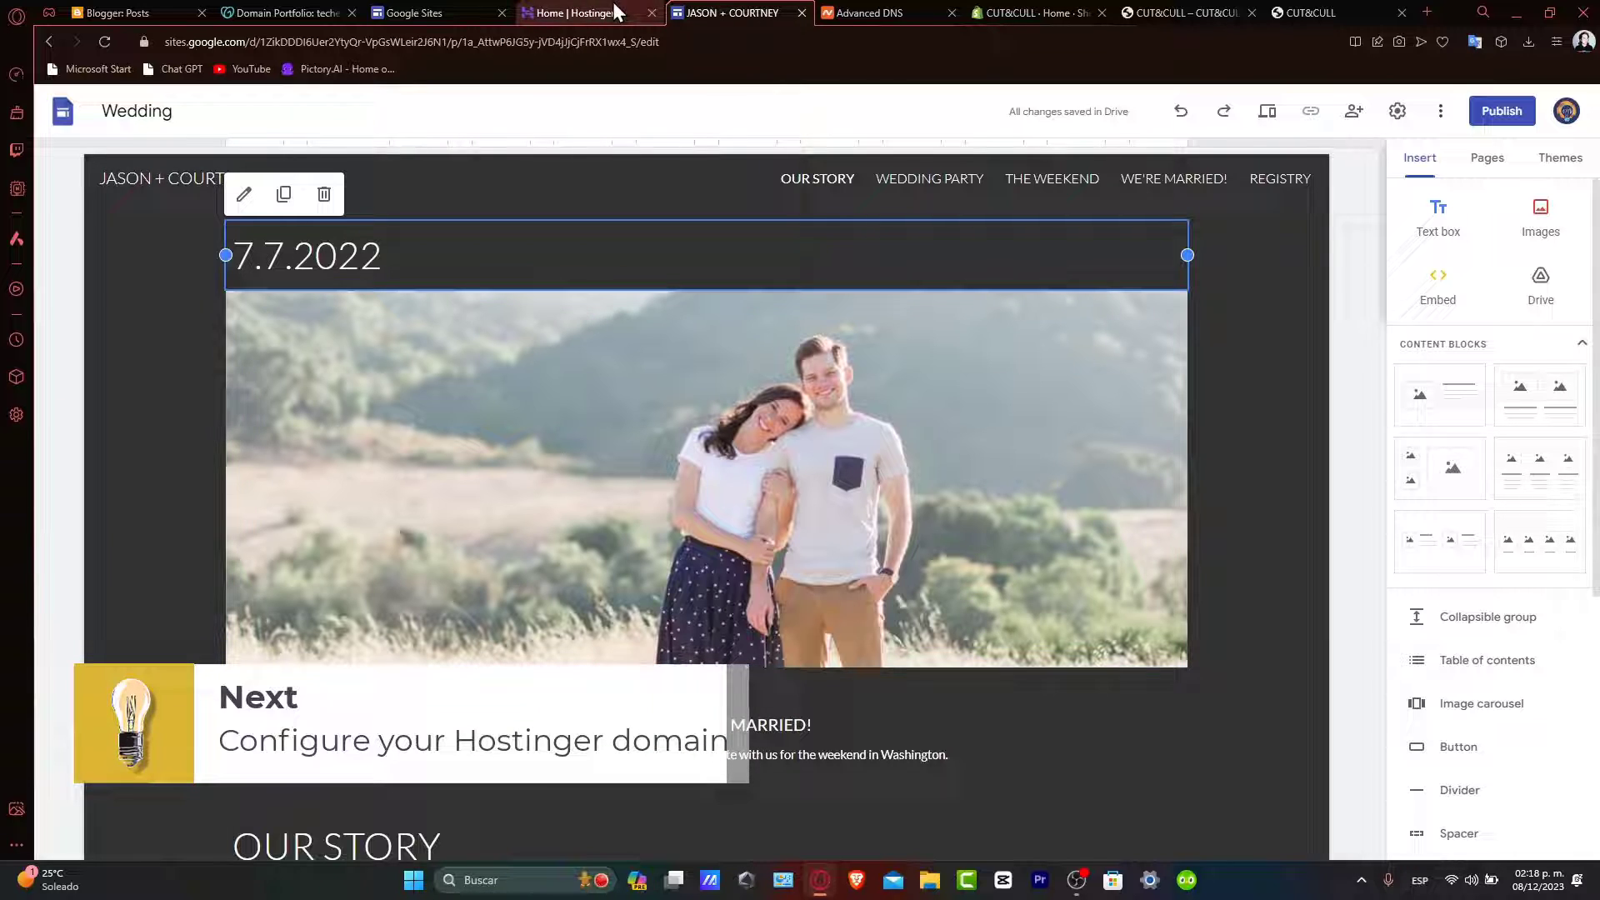
- Open techexpressvideos.online's management page from the Hostinger Domains list
click(574, 13)
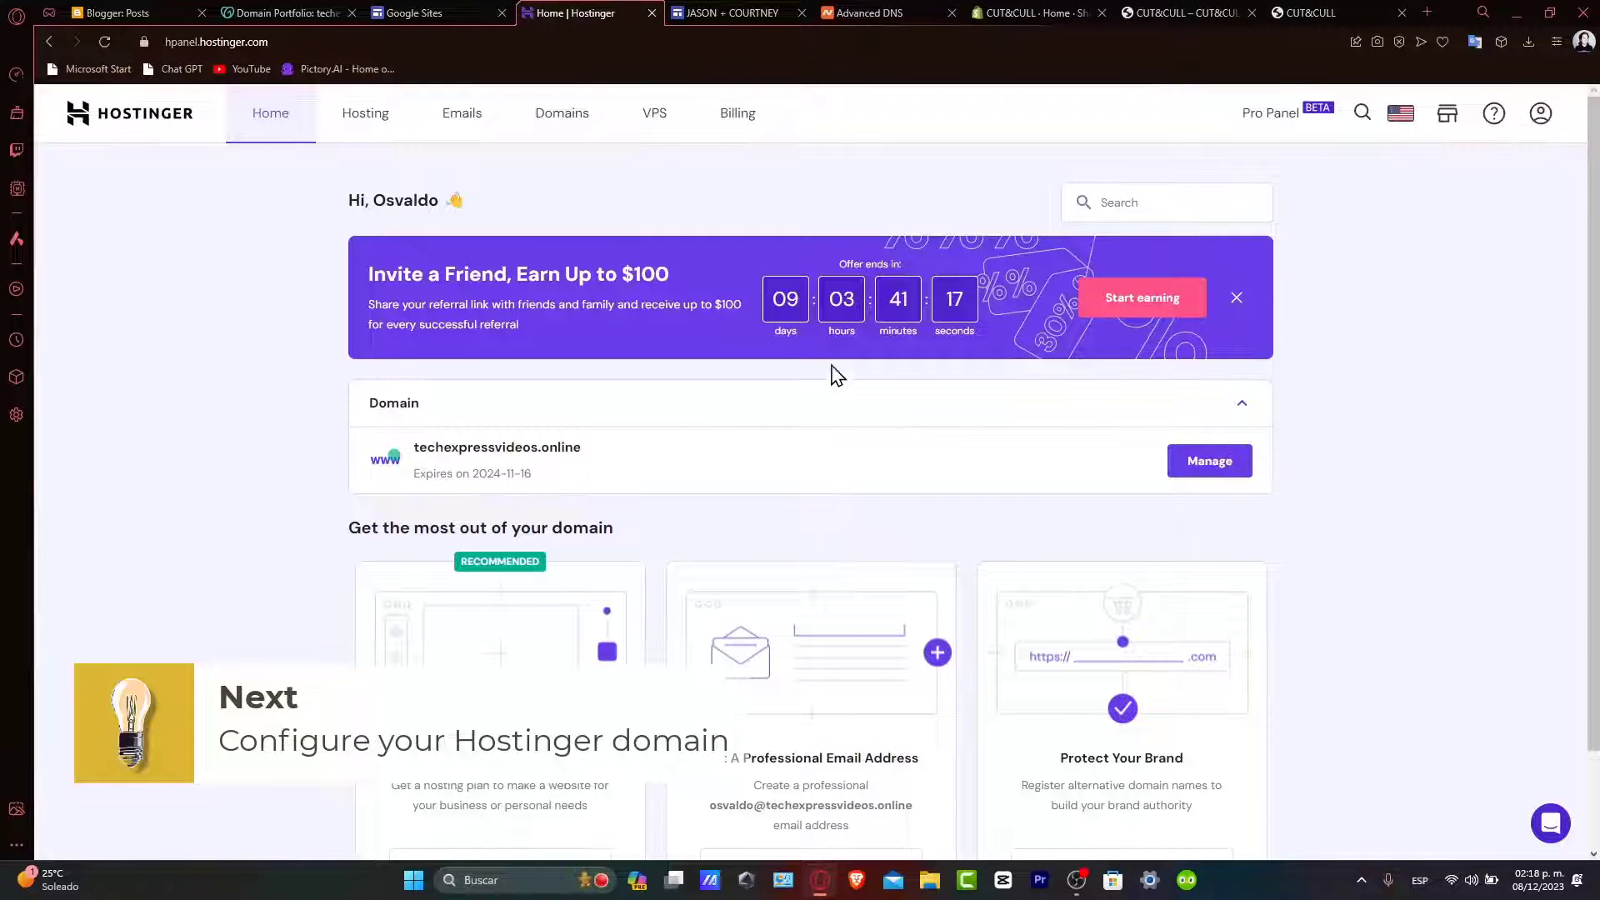
mouse_move(795, 451)
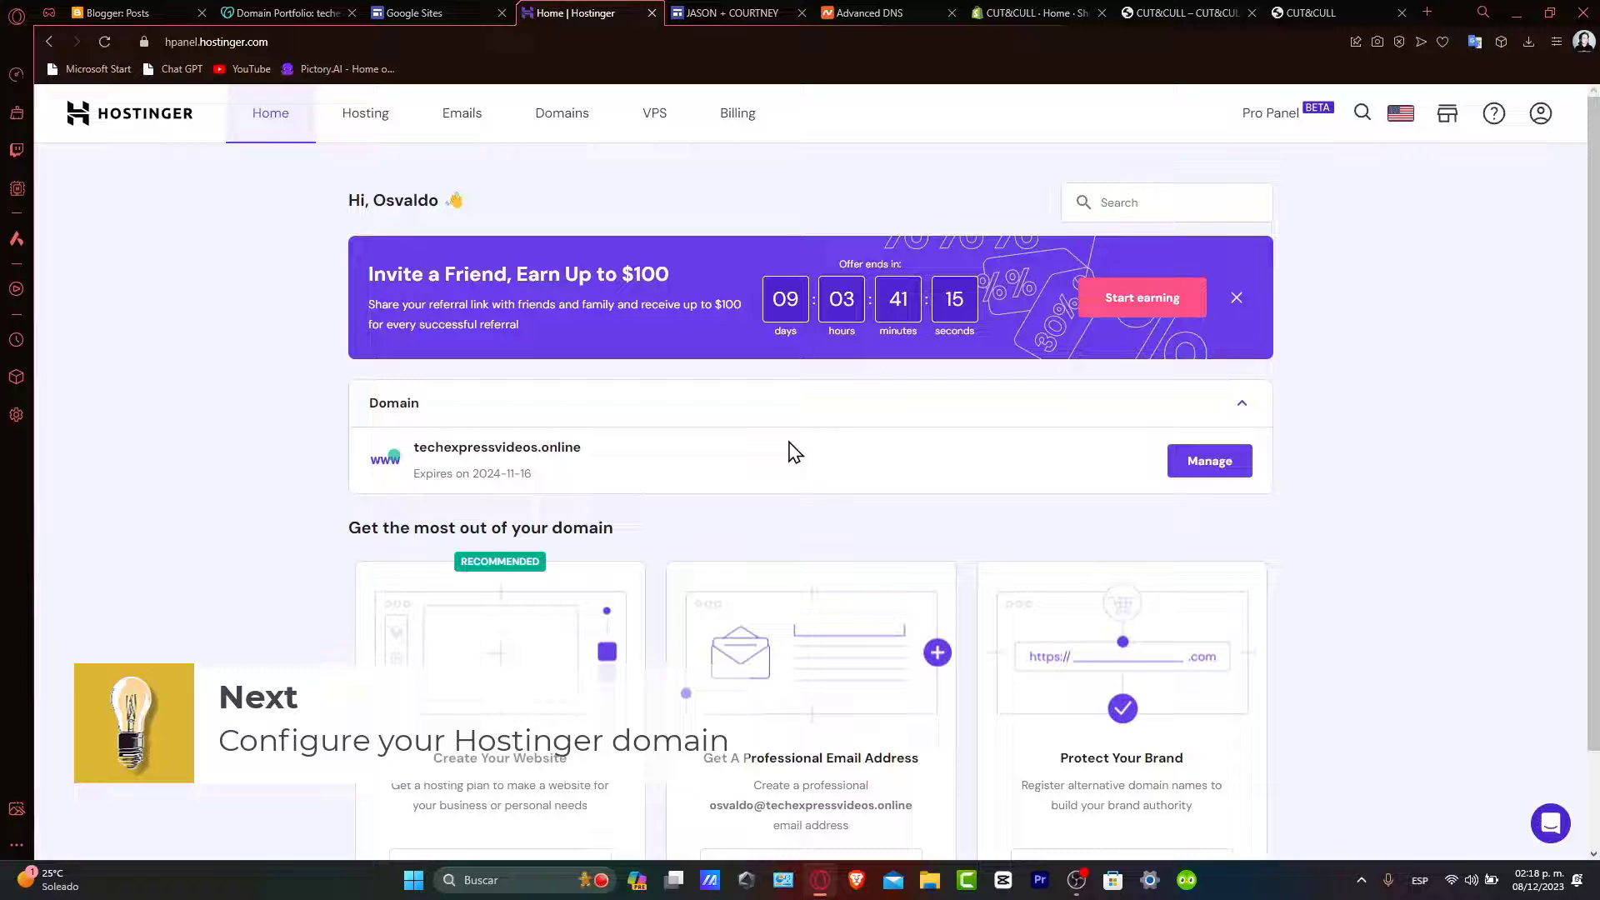
click(561, 114)
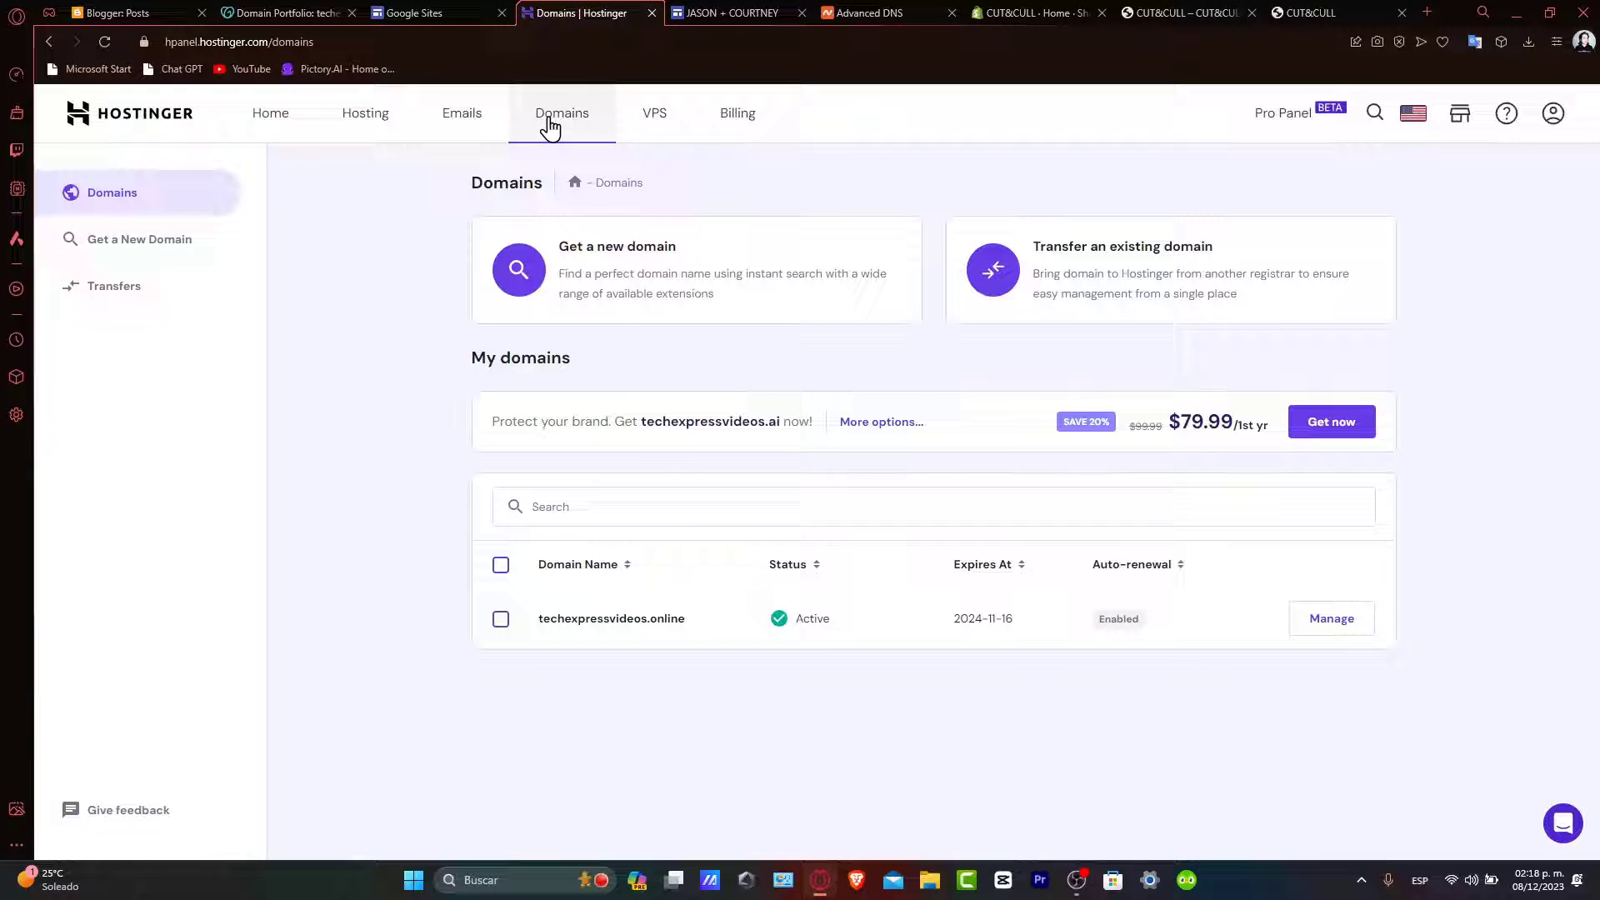
mouse_move(424, 350)
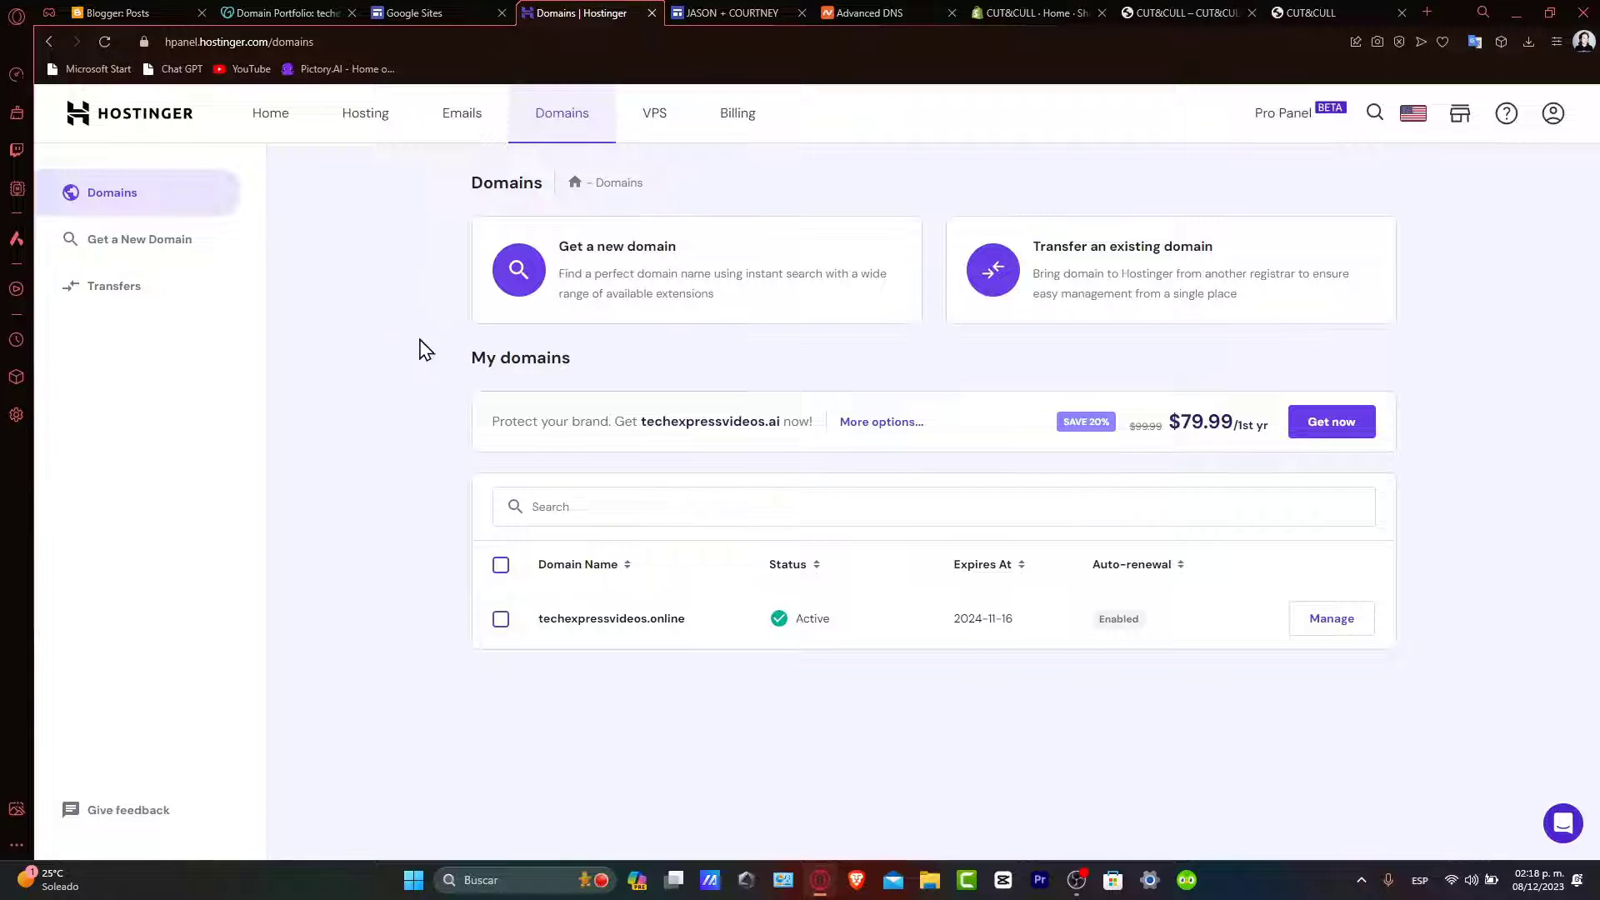
click(1331, 618)
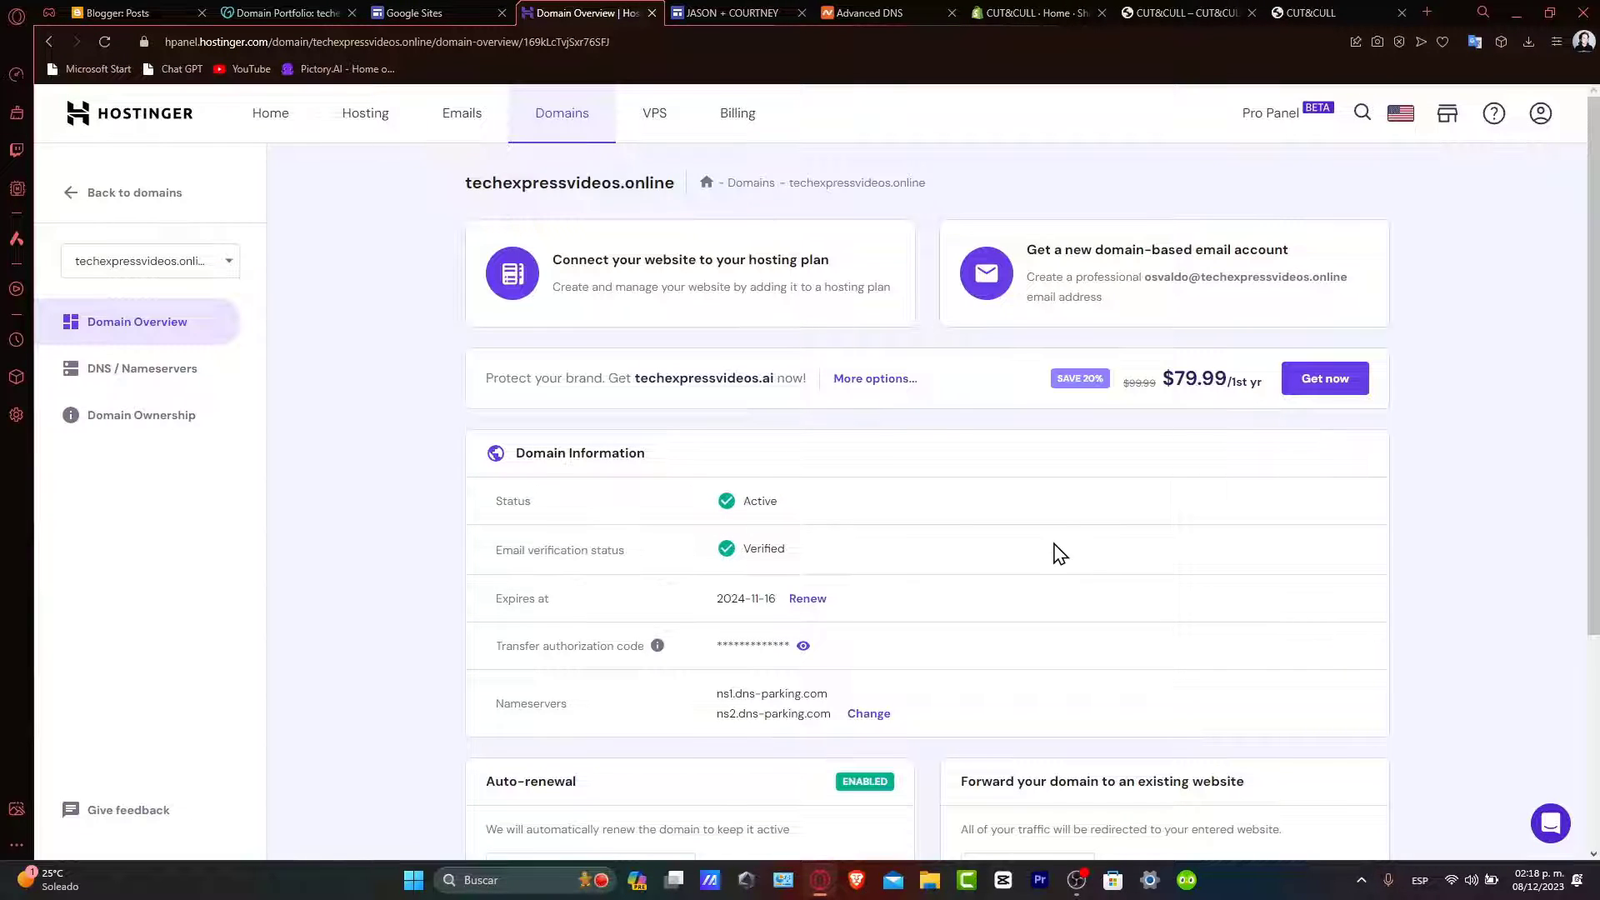
mouse_move(1074, 673)
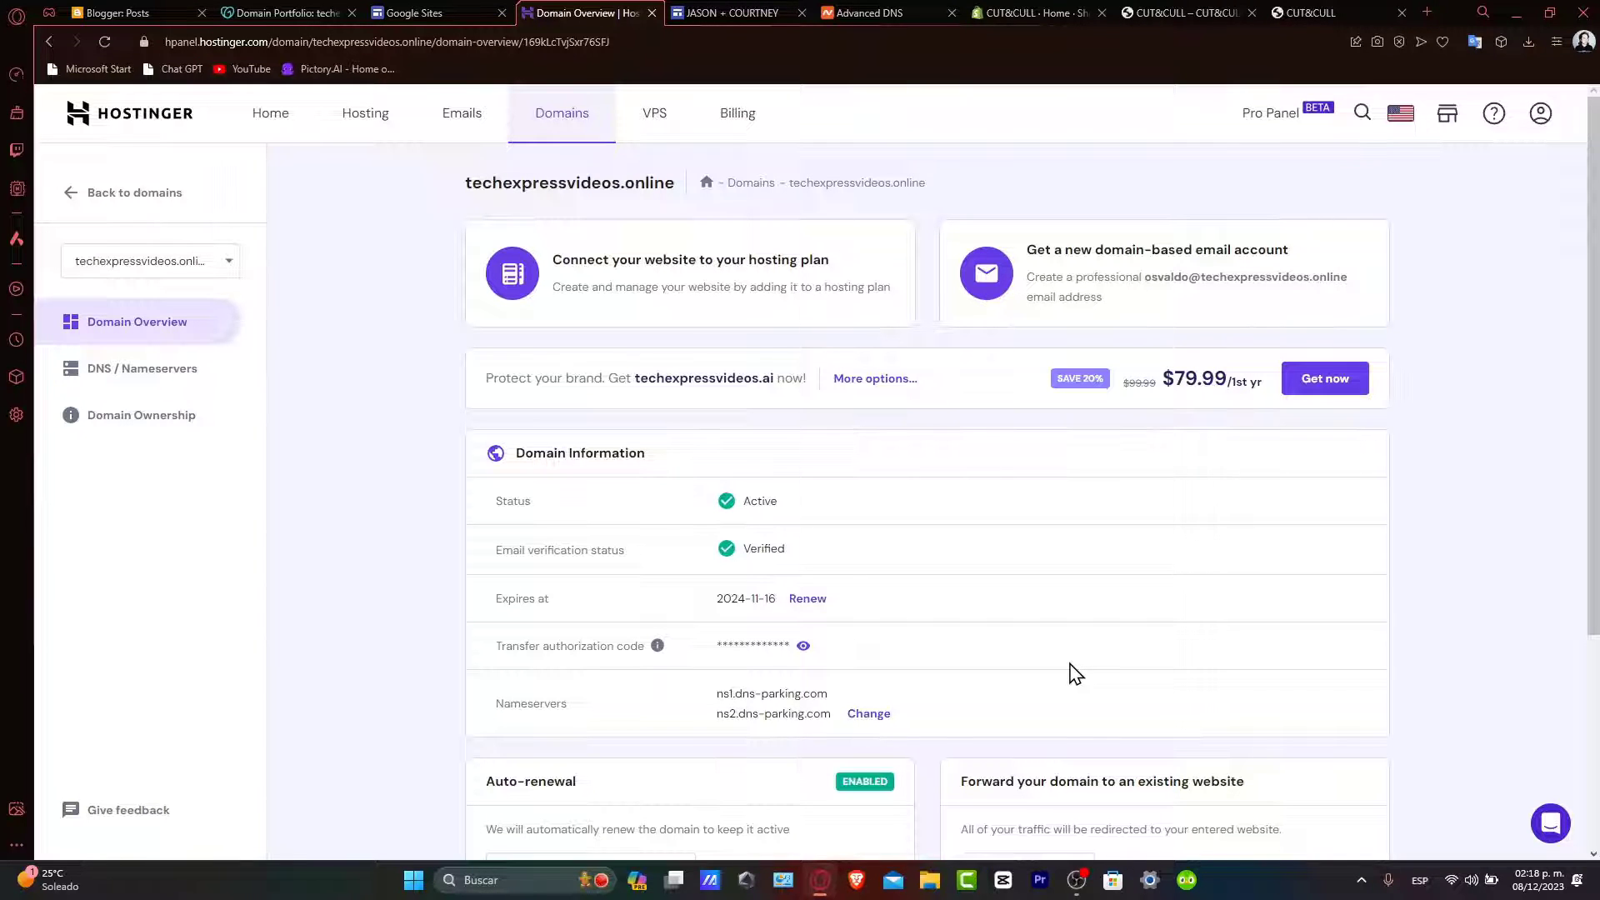
mouse_move(730, 12)
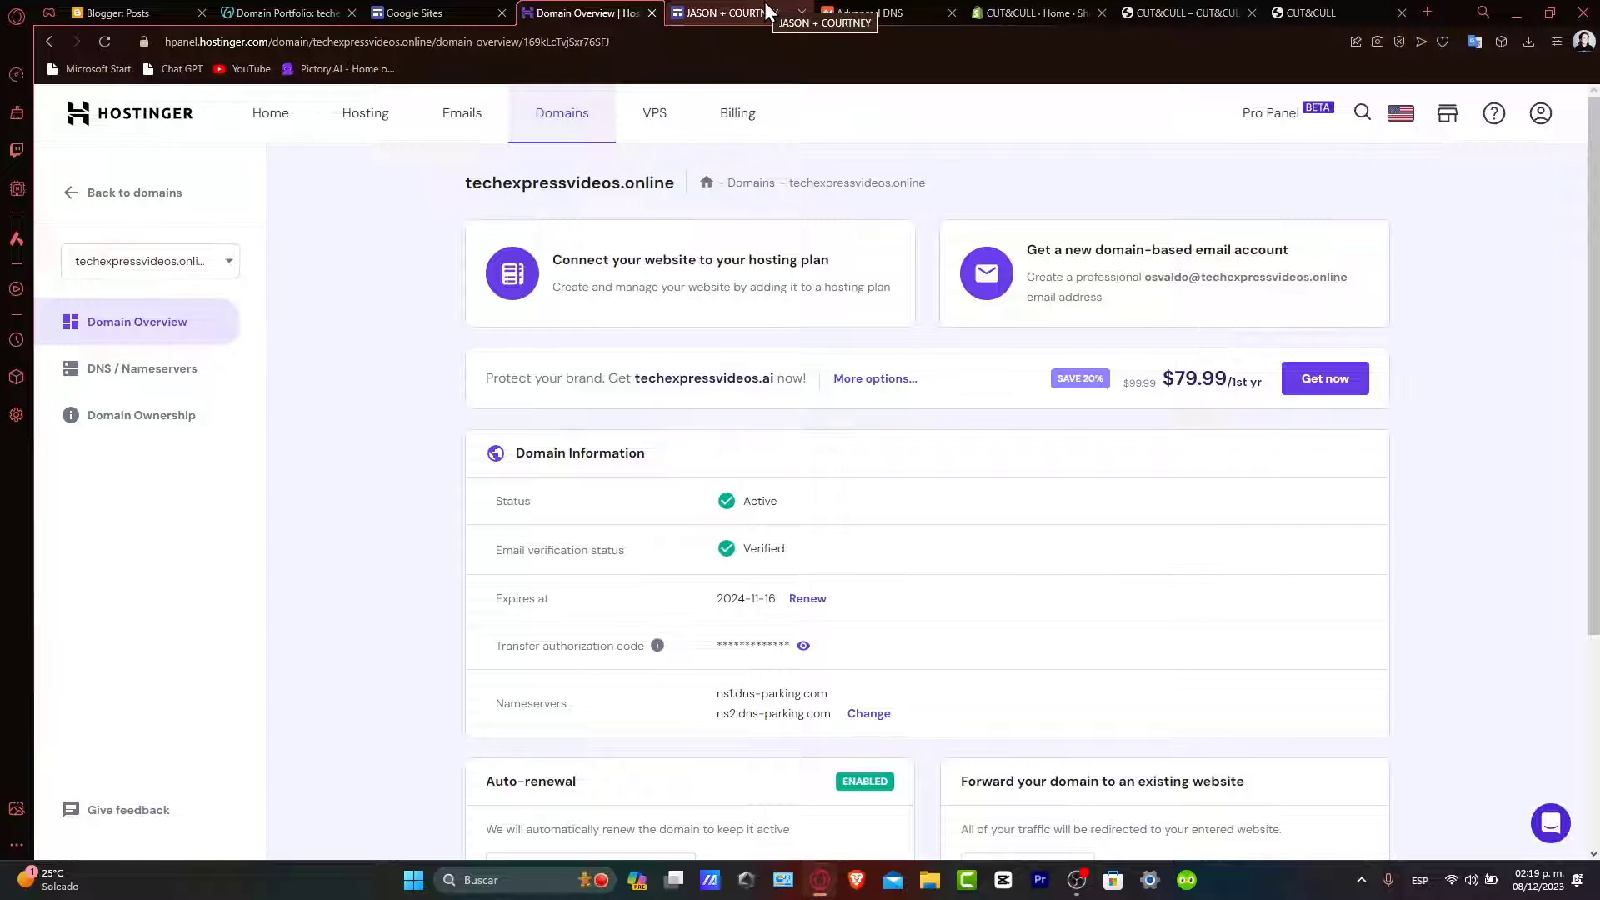
- Start custom domain setup from the Wedding site's Settings, ready to enter the domain
click(724, 12)
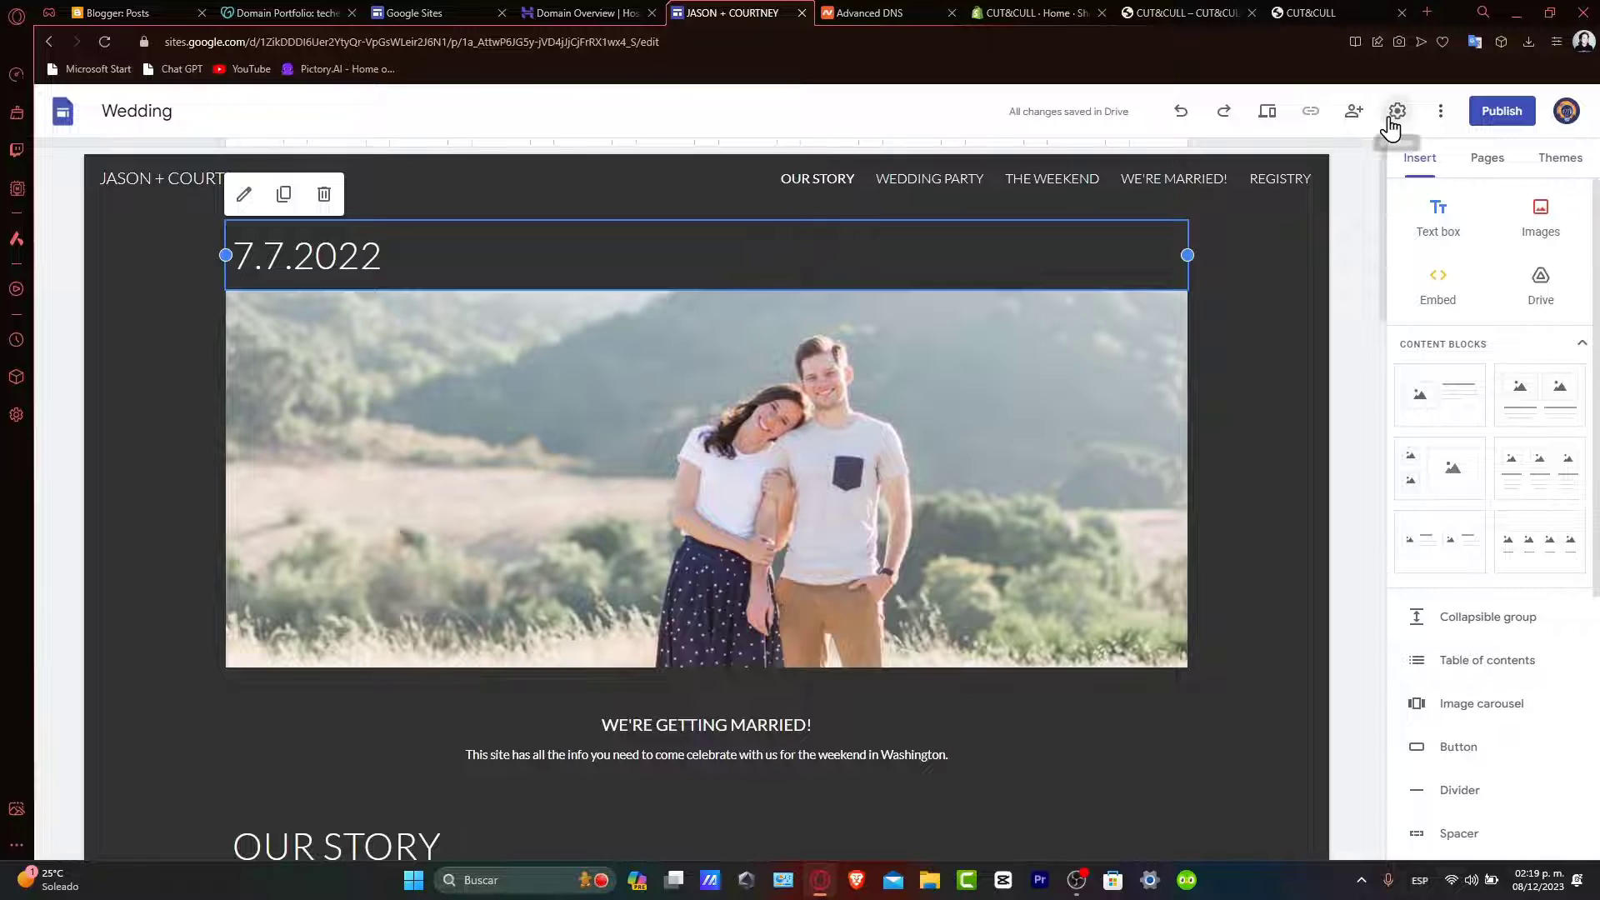
click(1397, 110)
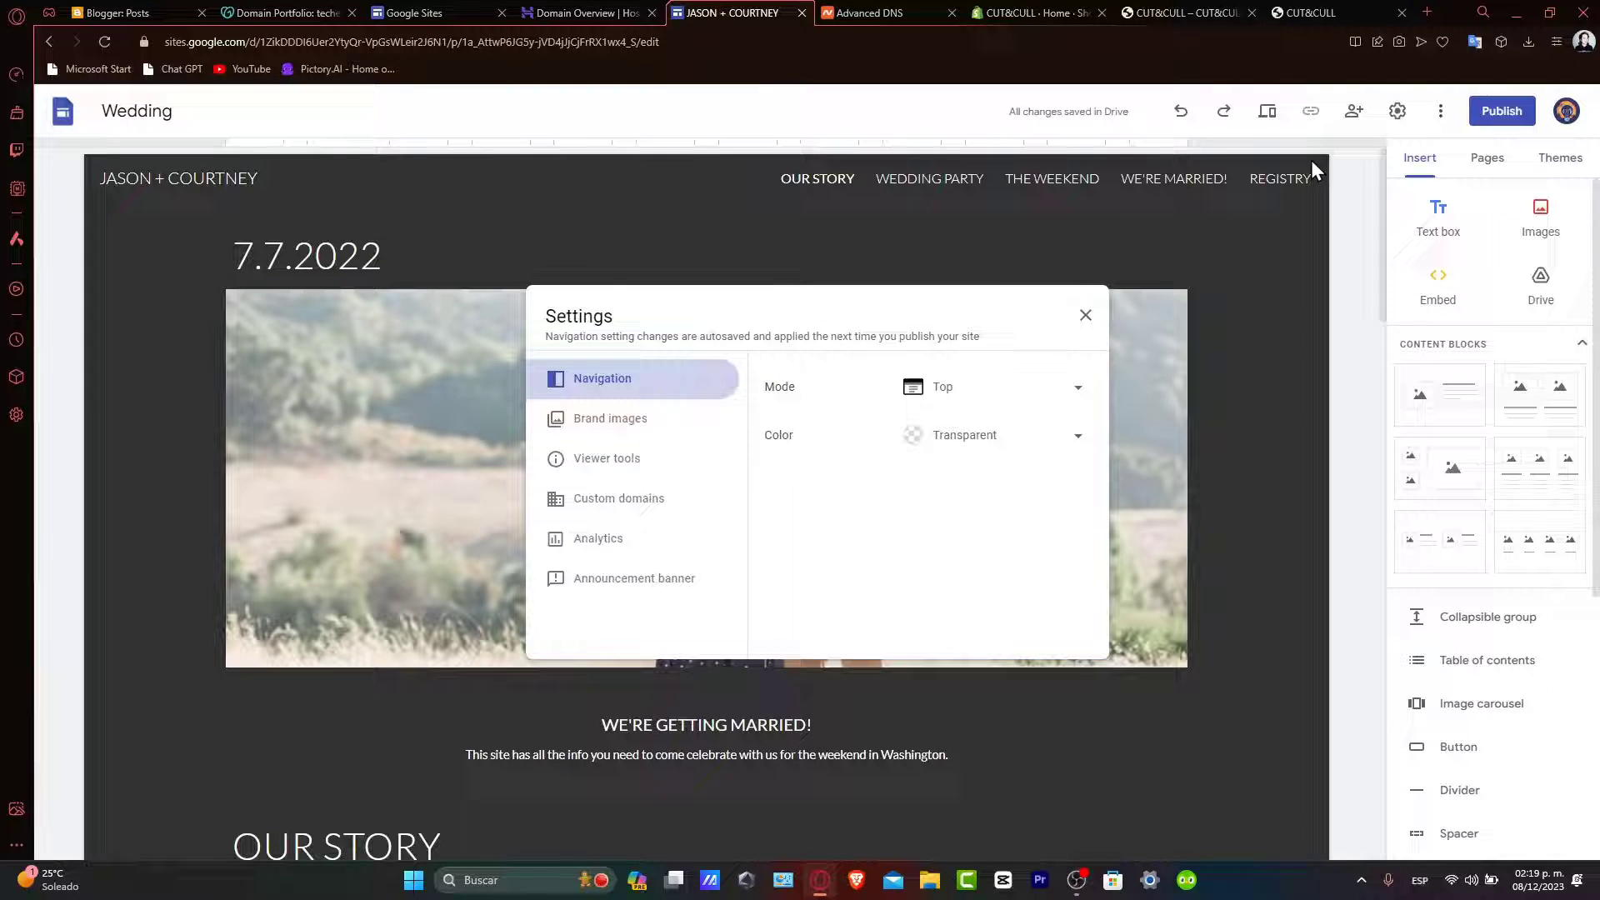
mouse_move(950, 337)
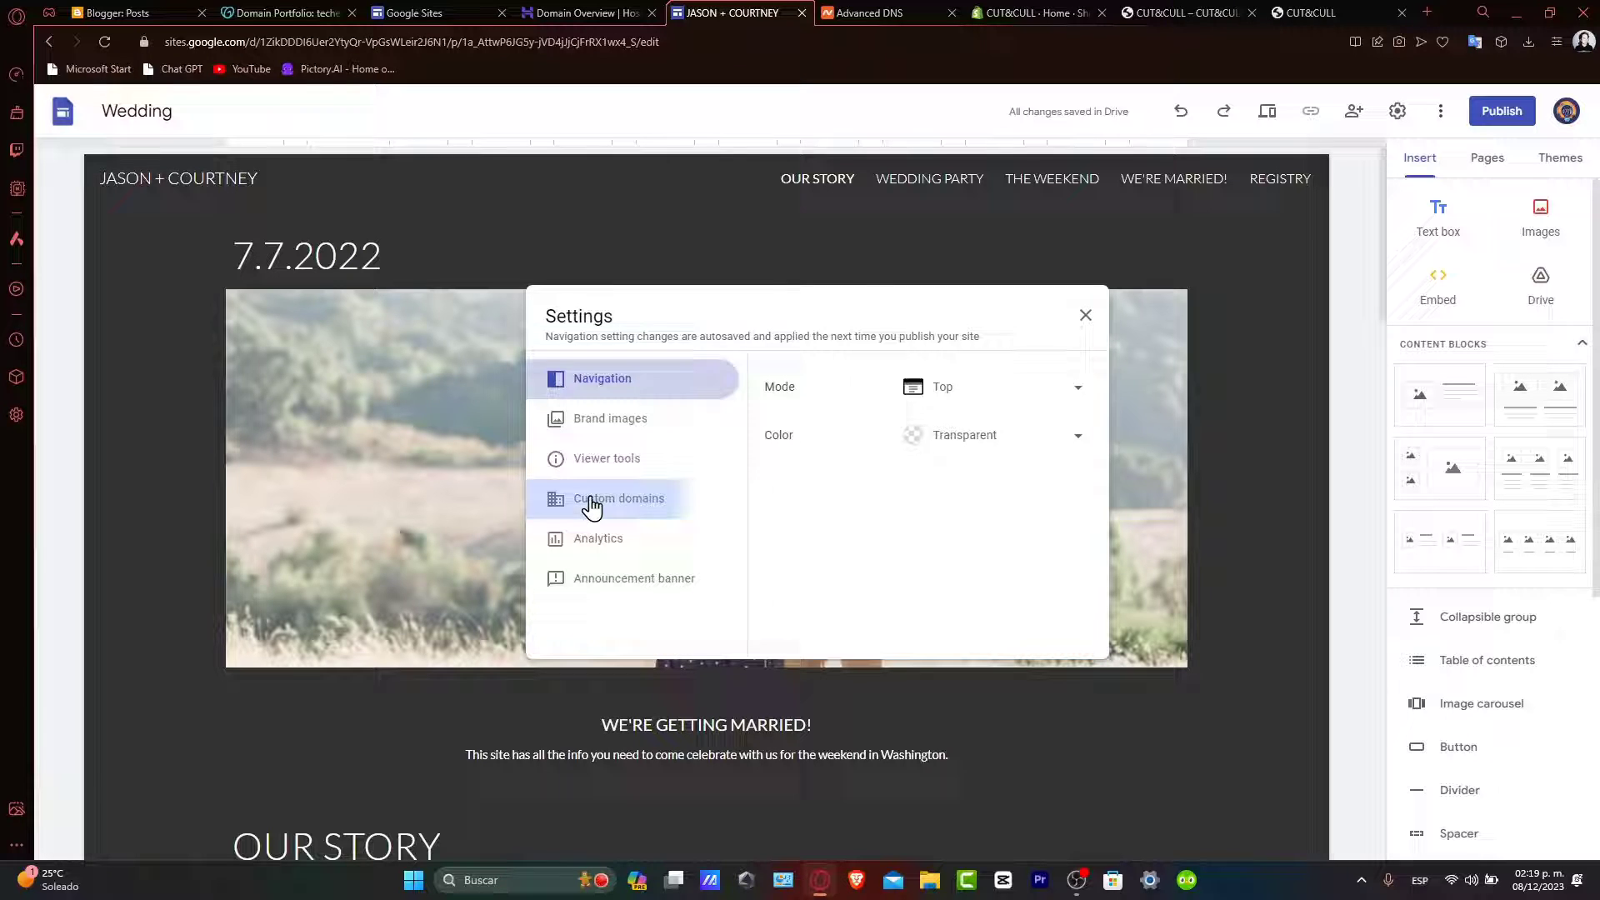
click(619, 499)
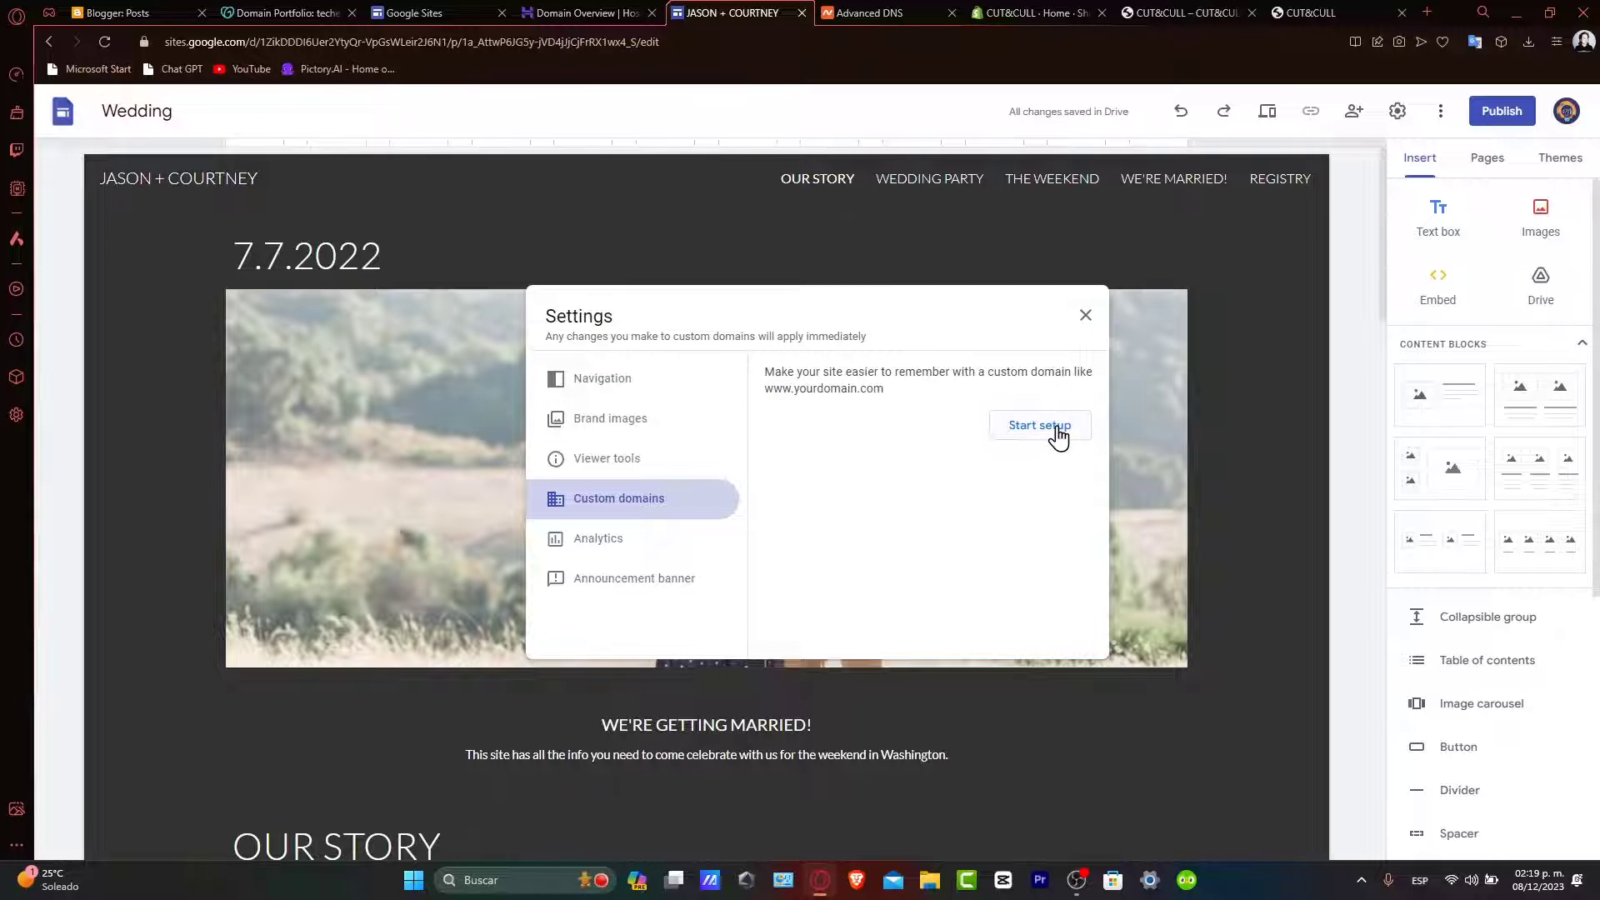
click(1037, 426)
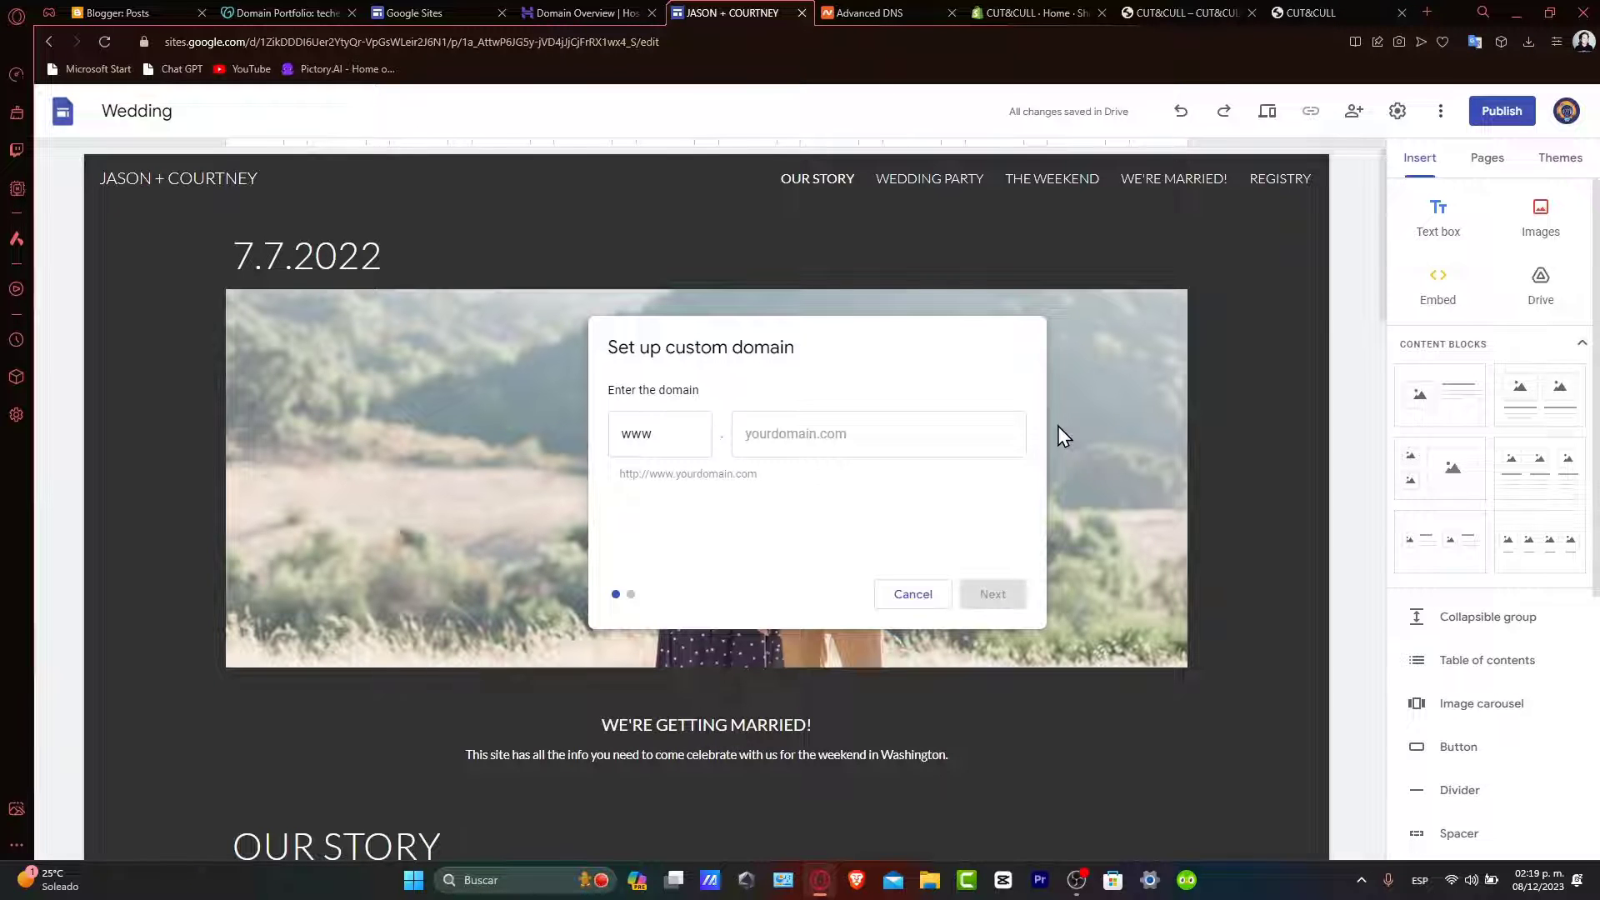
click(877, 433)
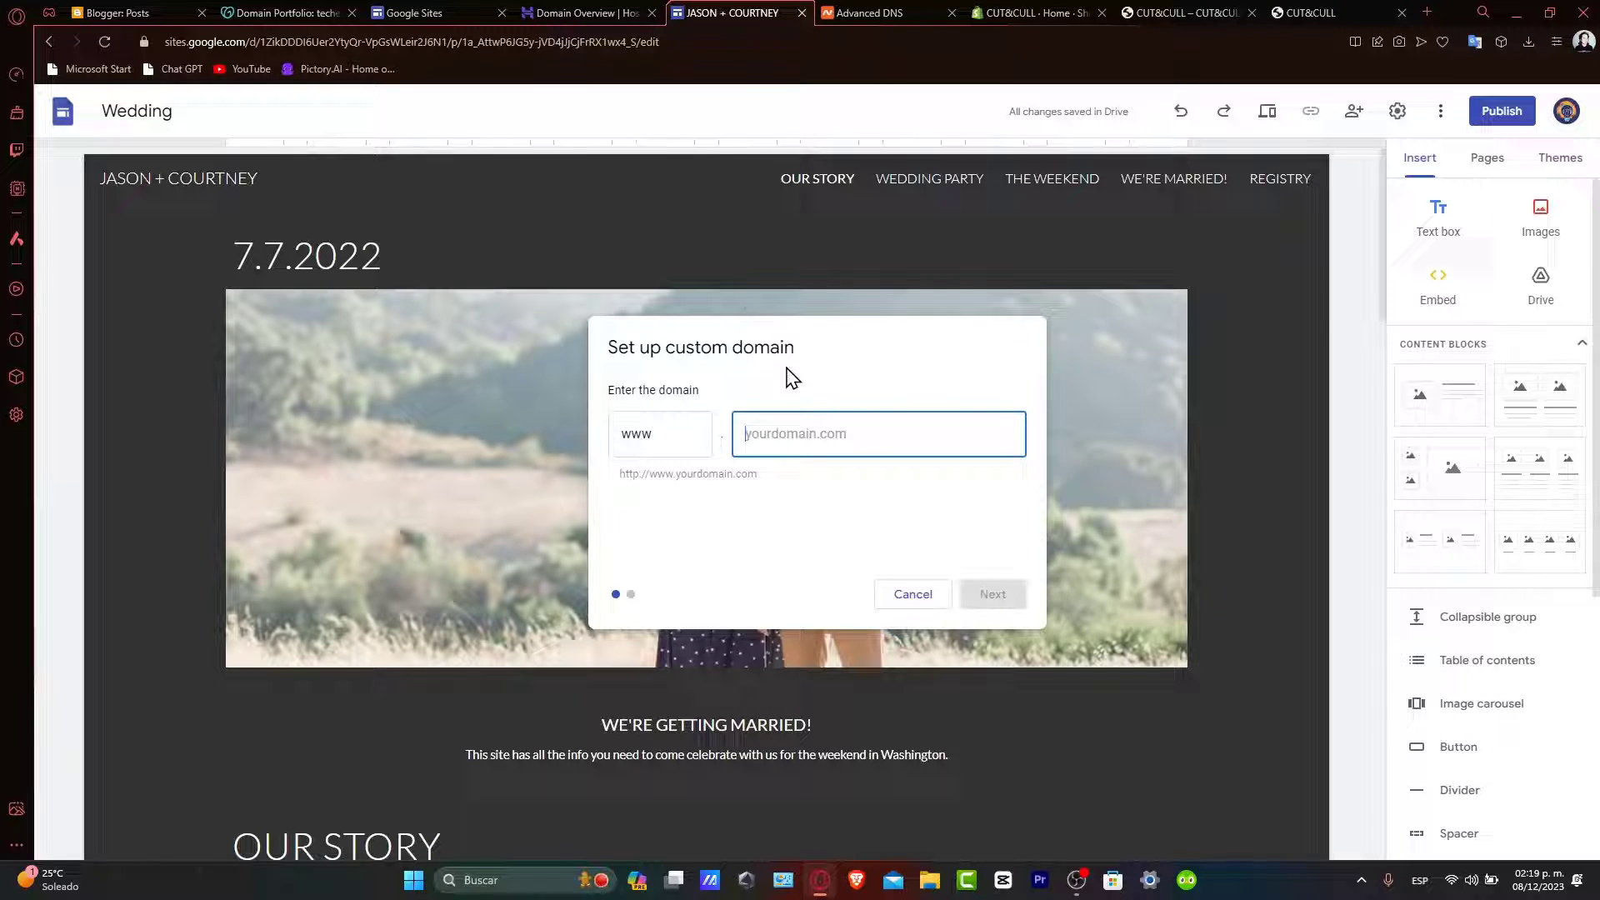
- Enter techexpressvideos.online from Hostinger and continue to the third-party registrar CNAME instructions
click(583, 13)
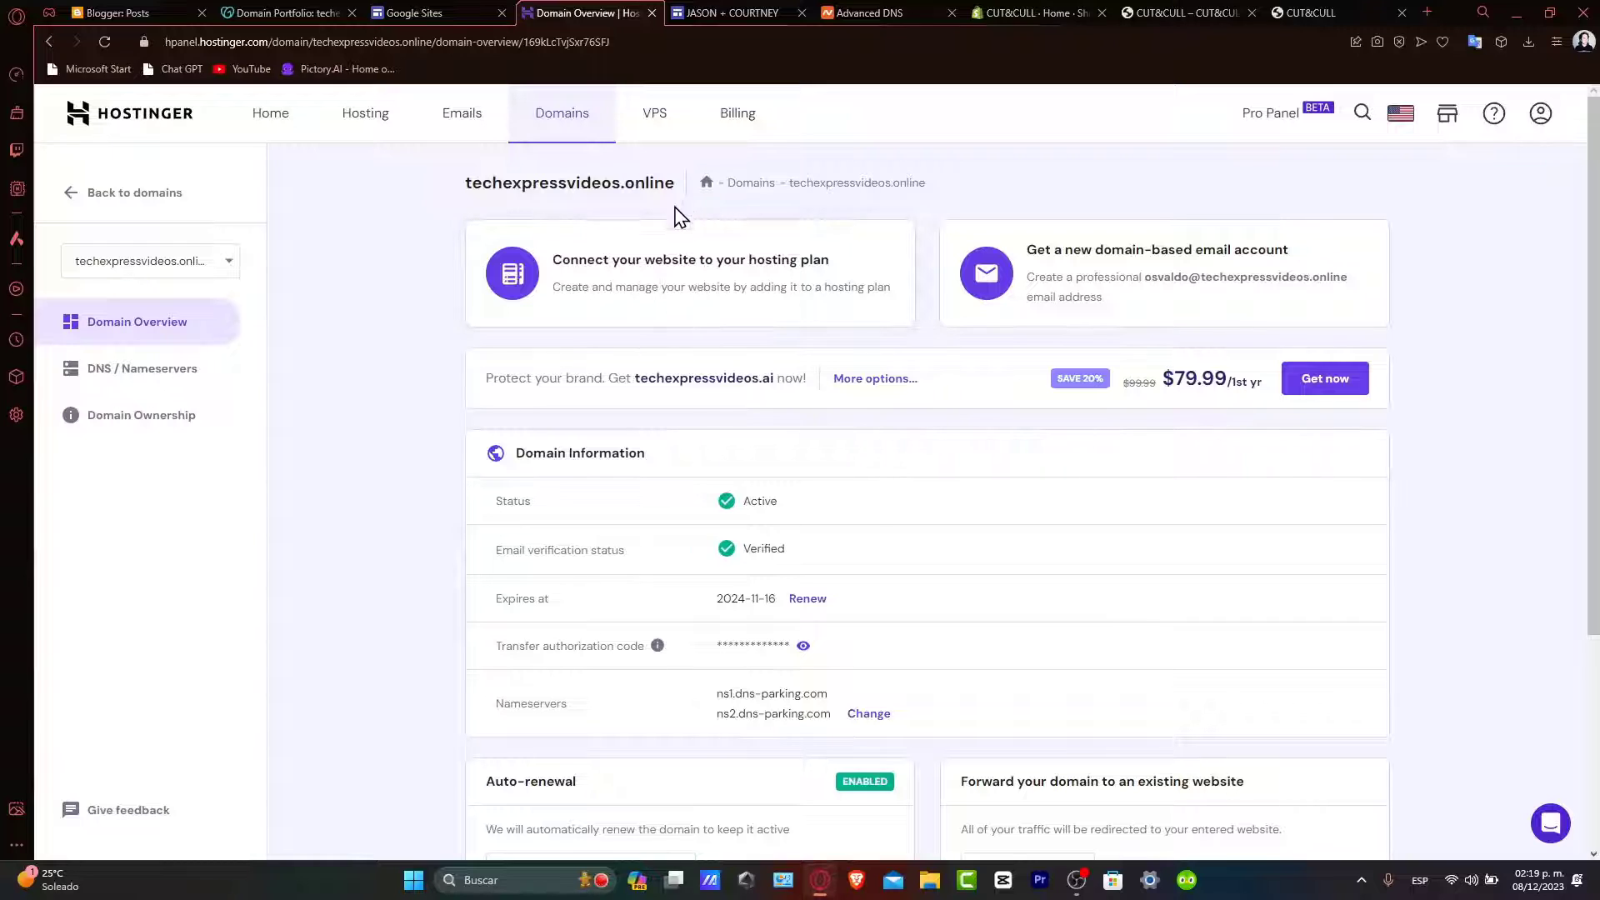
double_click(569, 181)
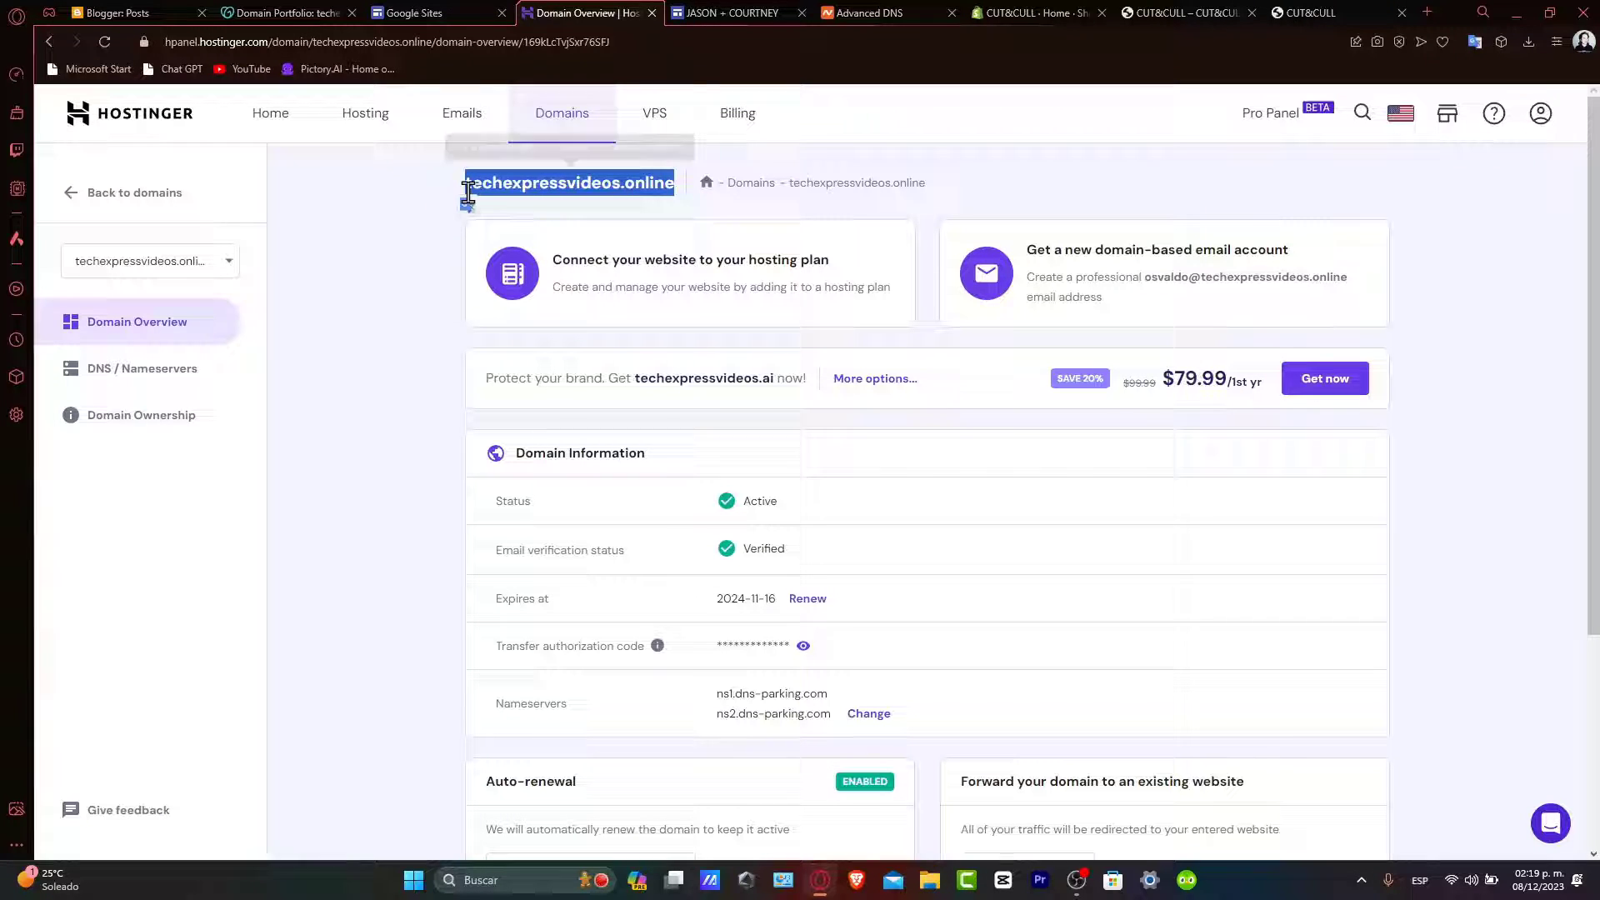
click(737, 13)
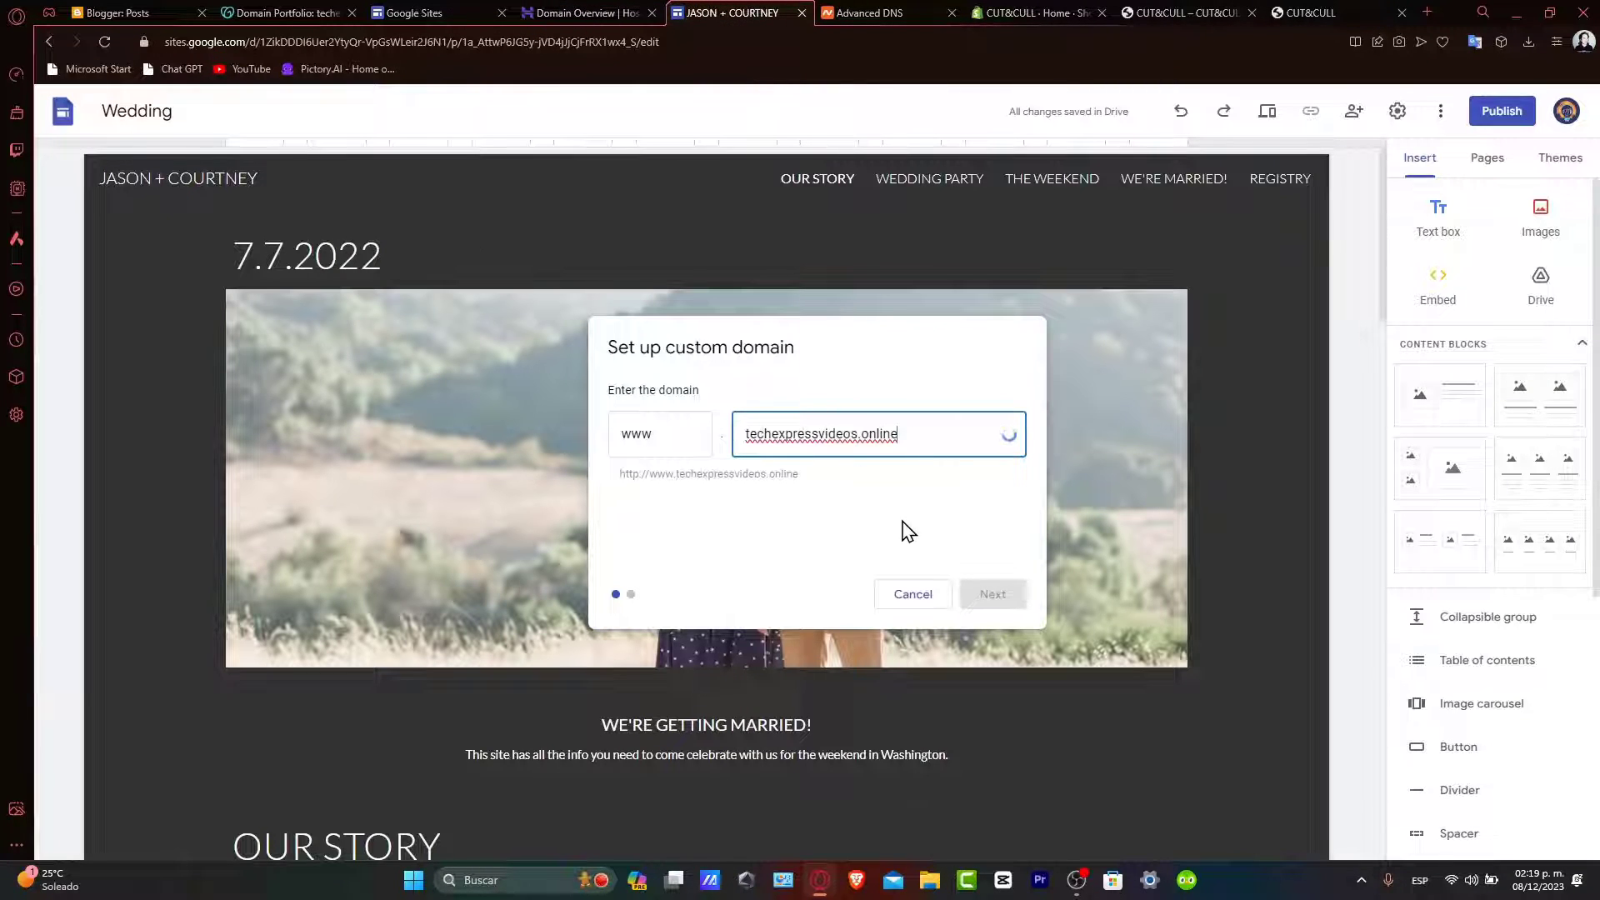
click(991, 594)
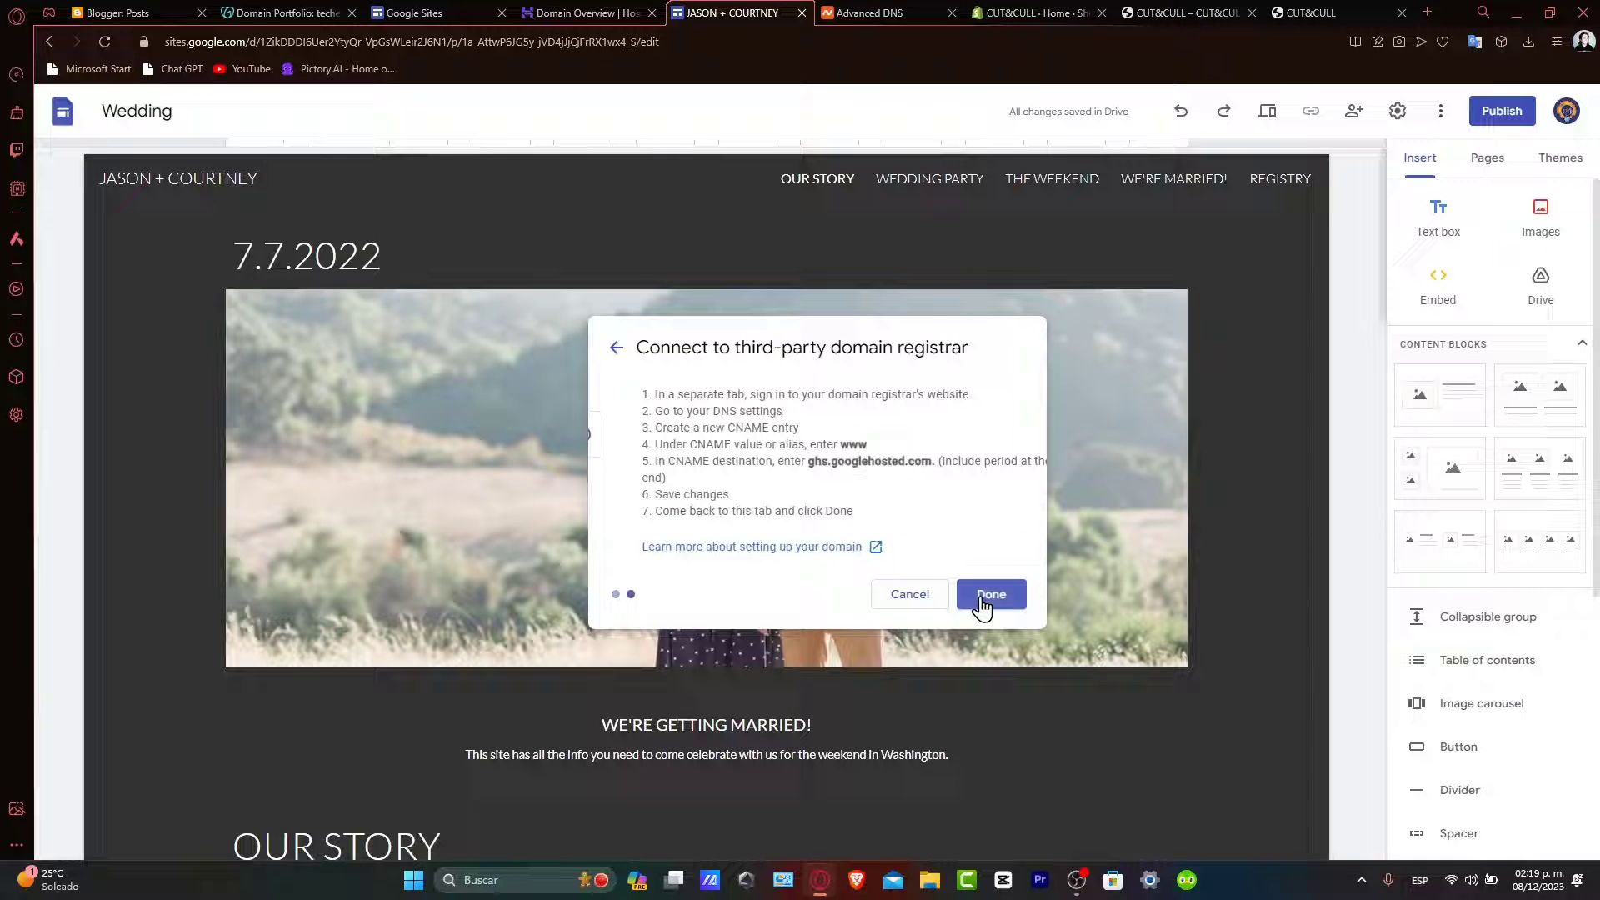
mouse_move(727, 497)
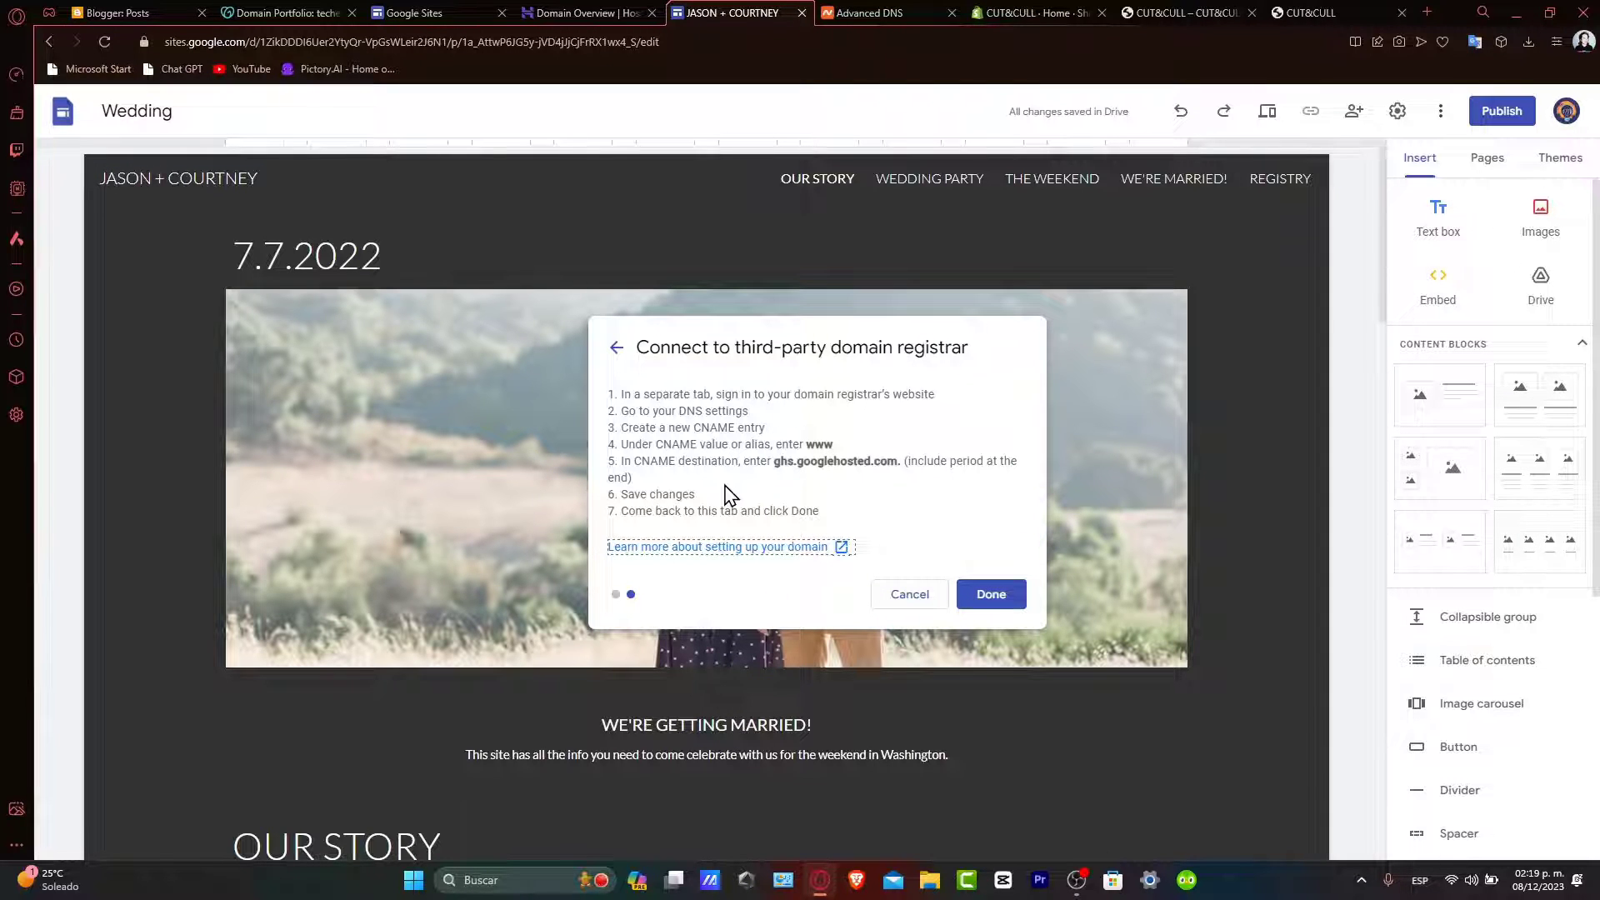
mouse_move(908, 424)
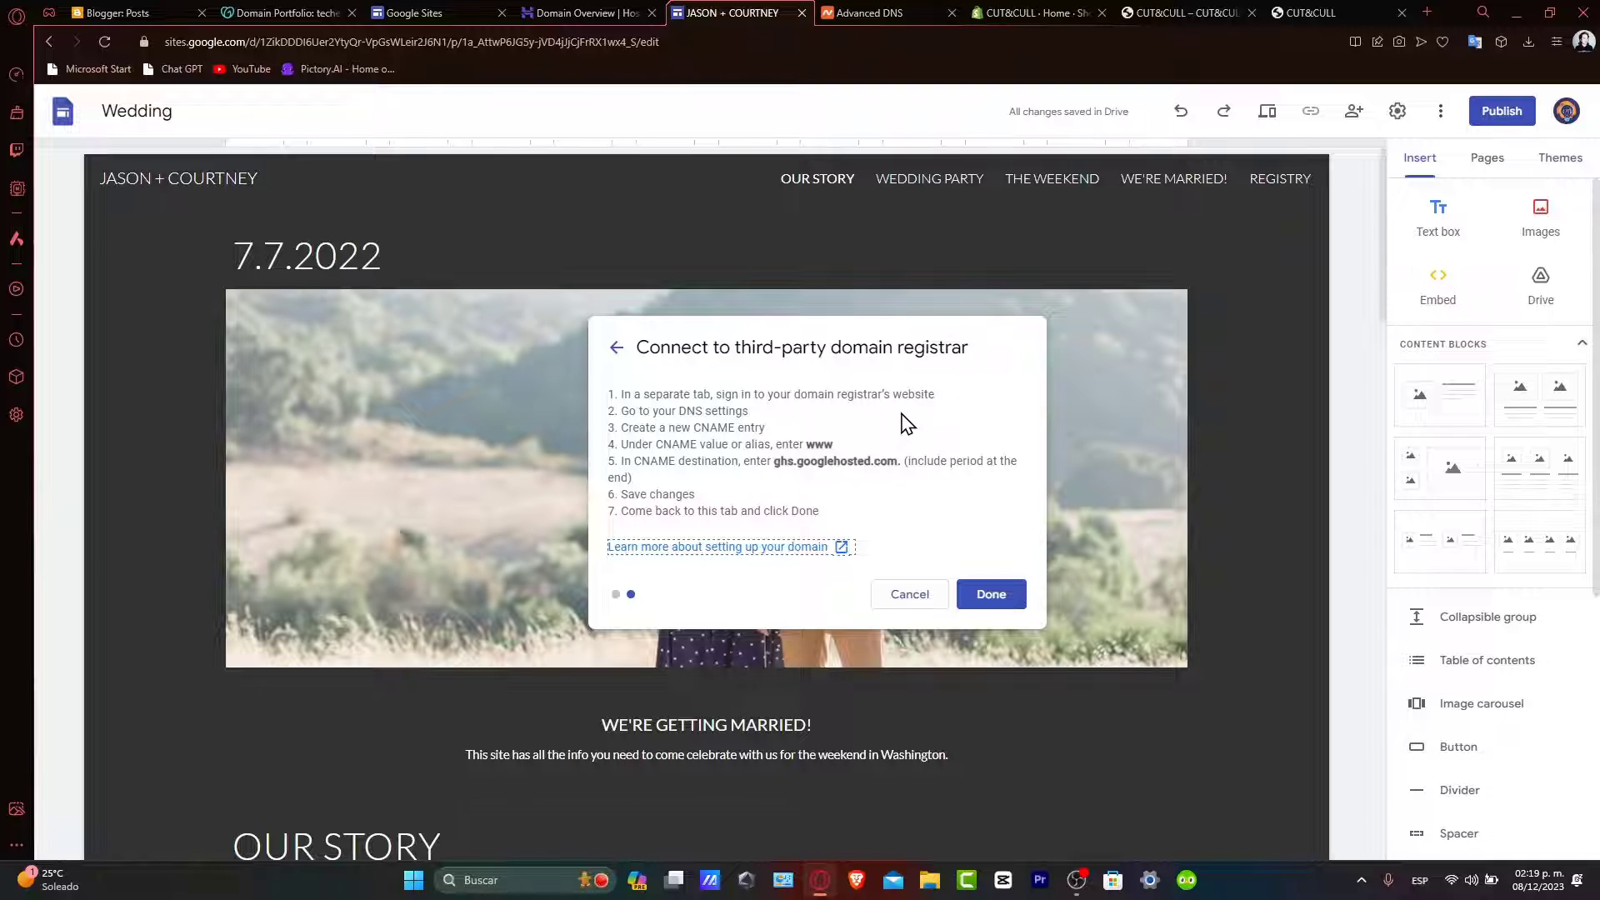
mouse_move(920, 467)
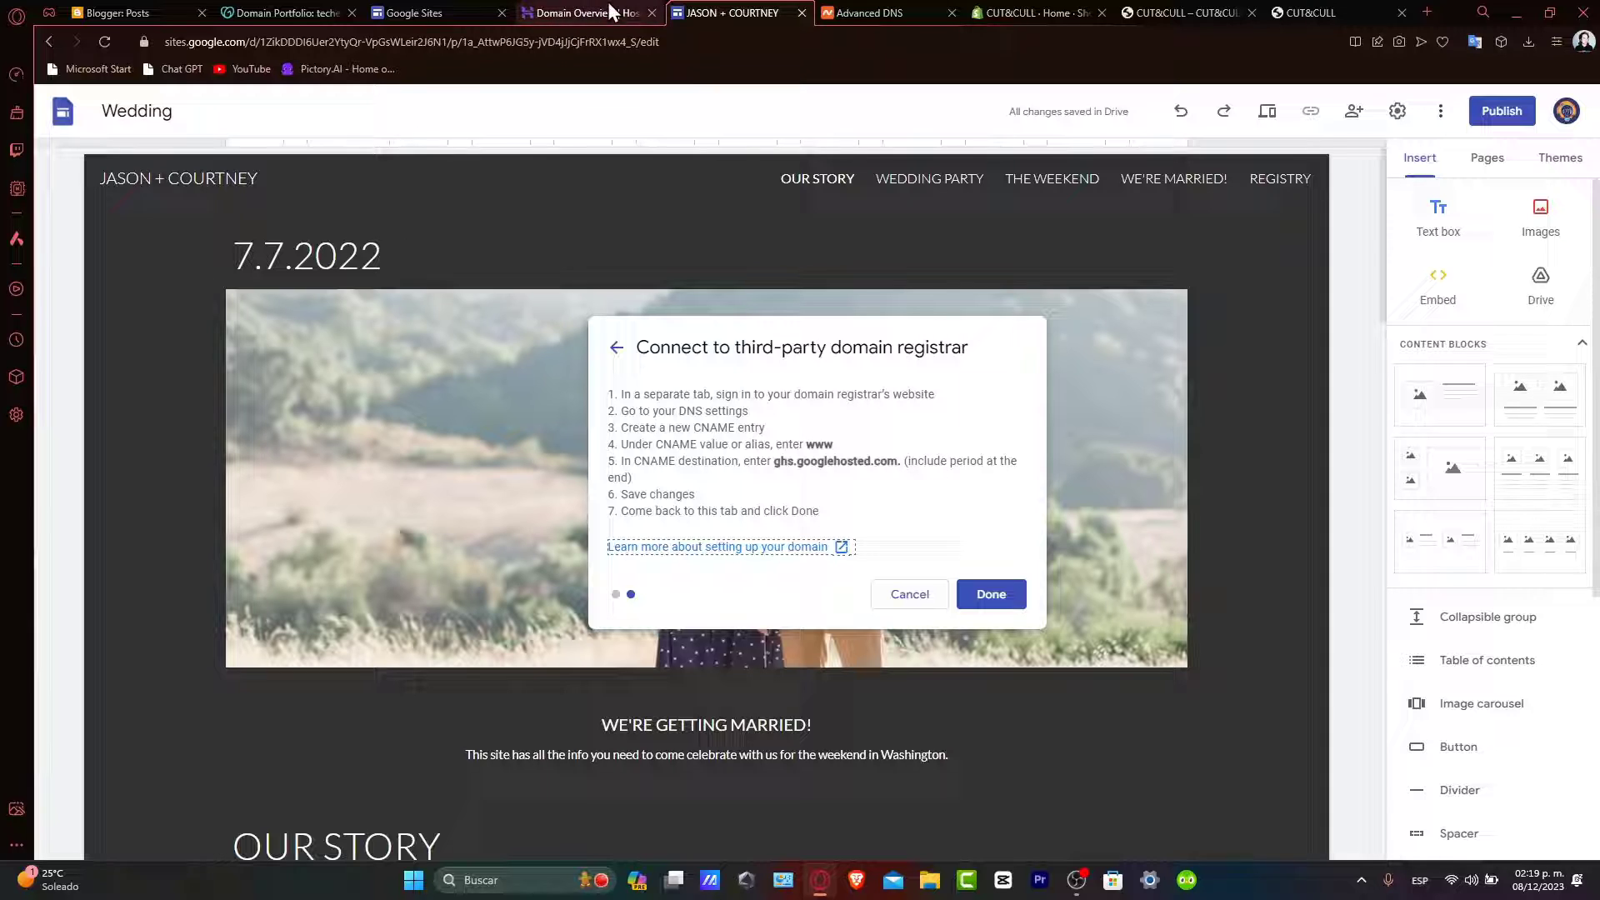
- Verify Hostinger's www CNAME record points to ghs.google.com, then return to Google Sites
click(582, 12)
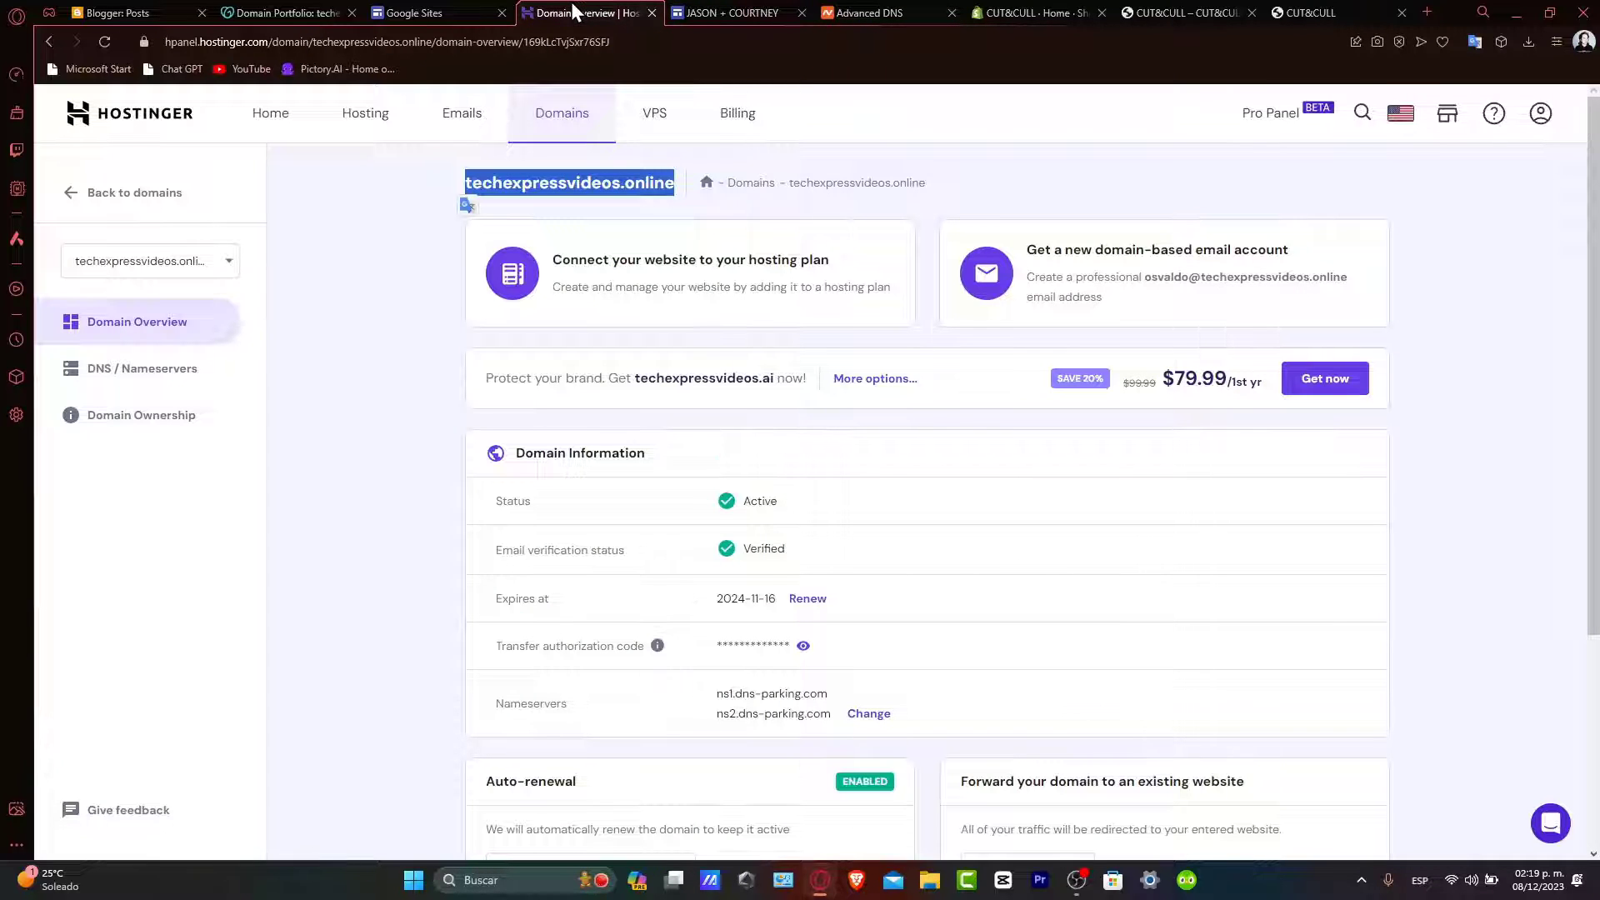
mouse_move(835, 469)
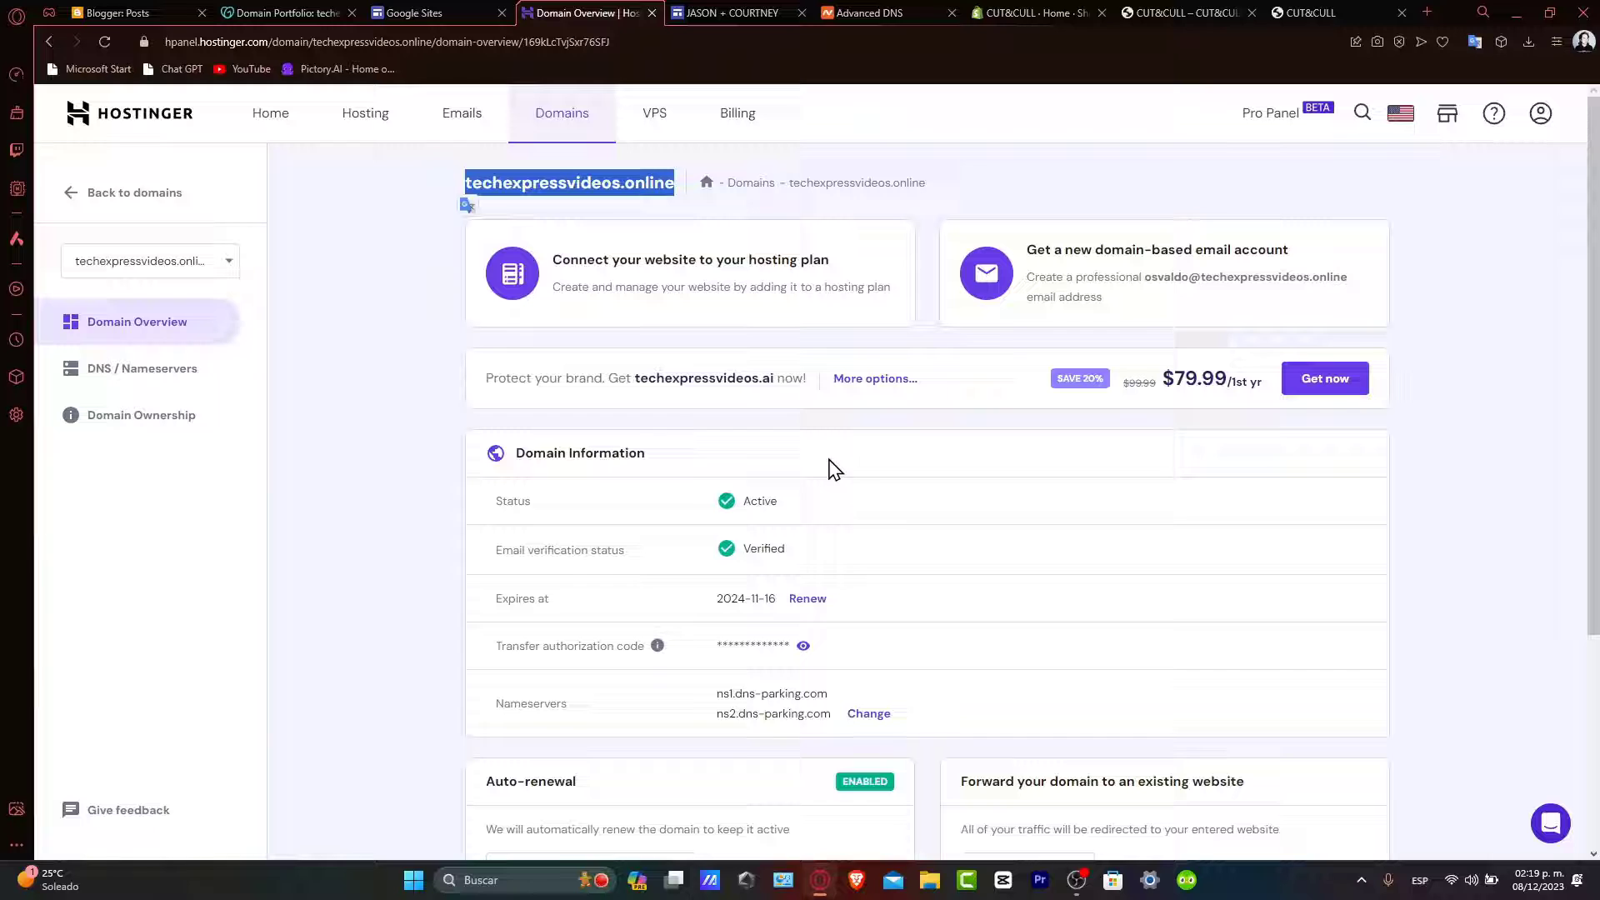
click(142, 368)
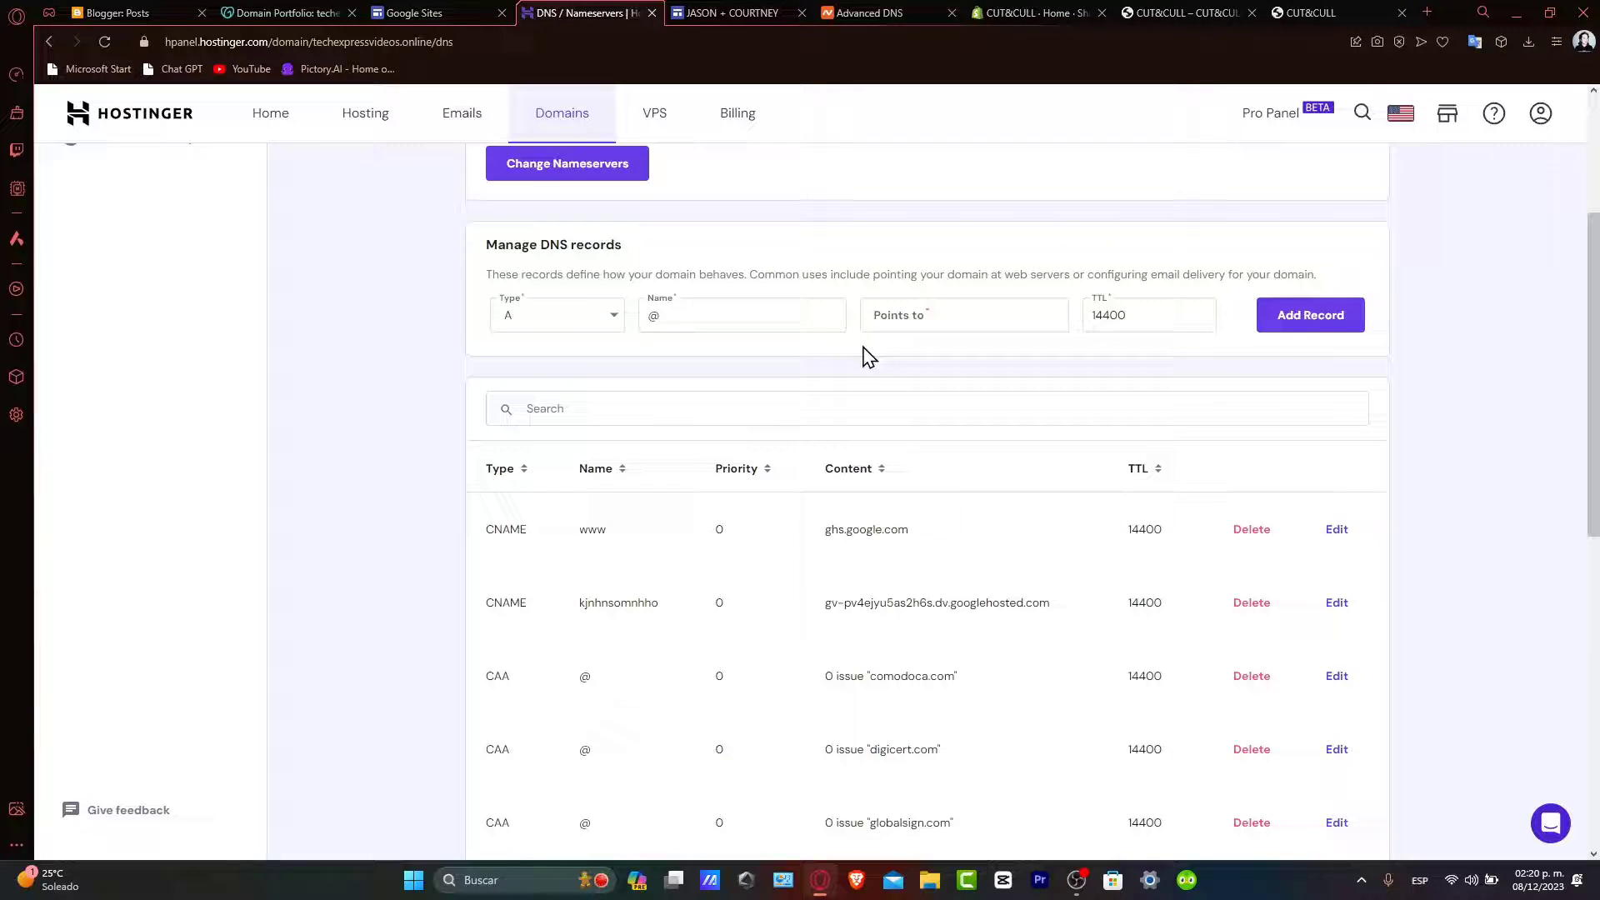
mouse_move(724, 347)
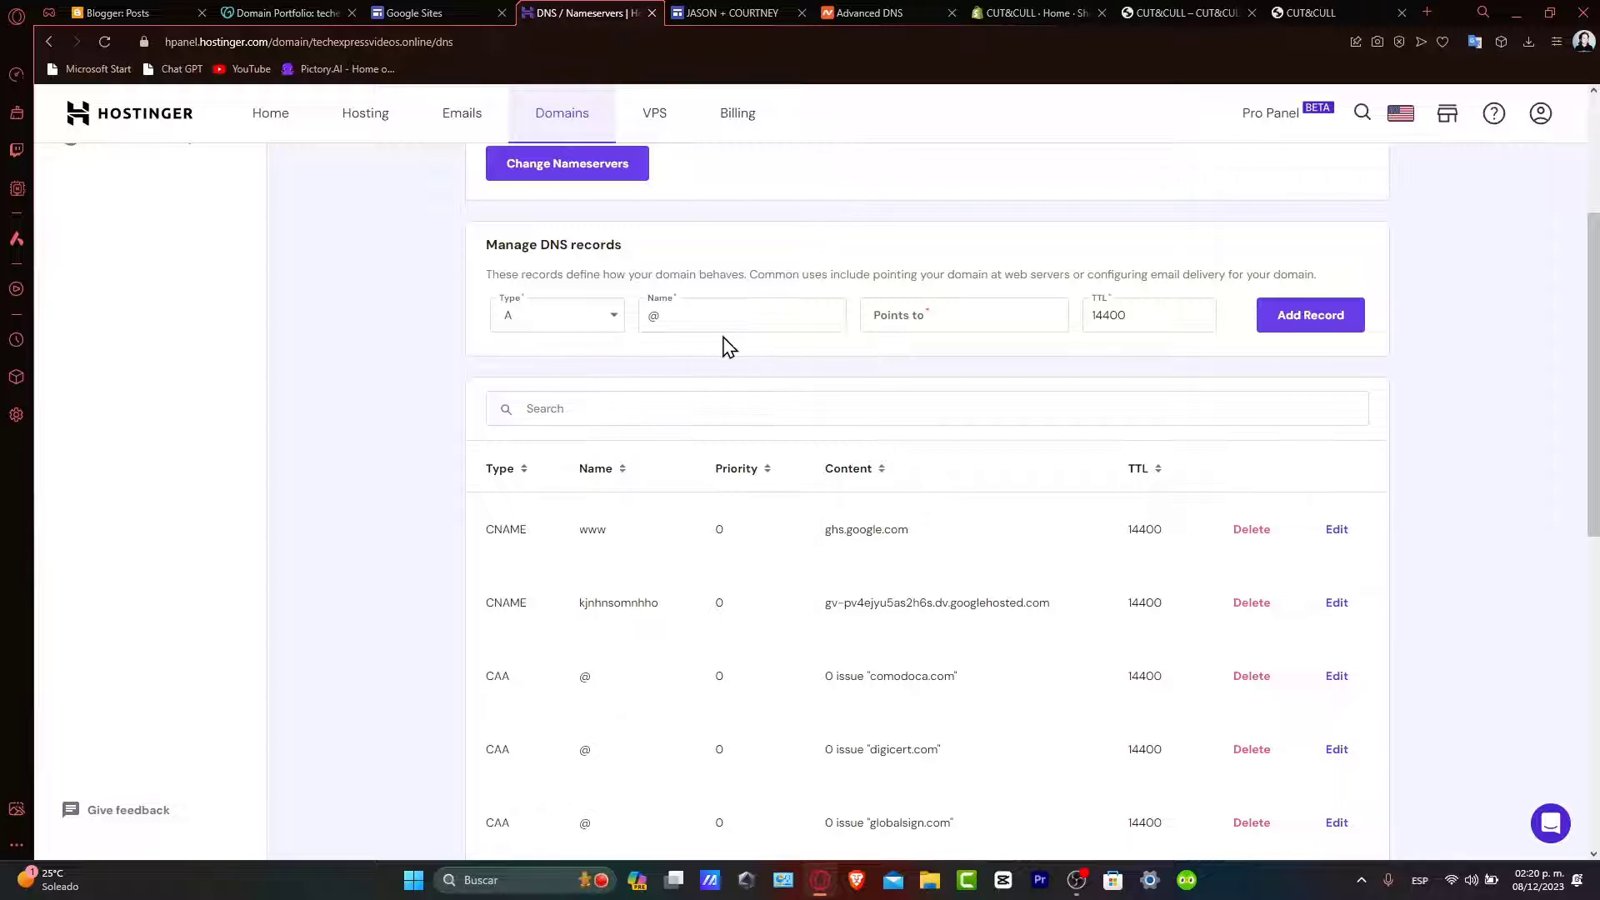
scroll(up, 3)
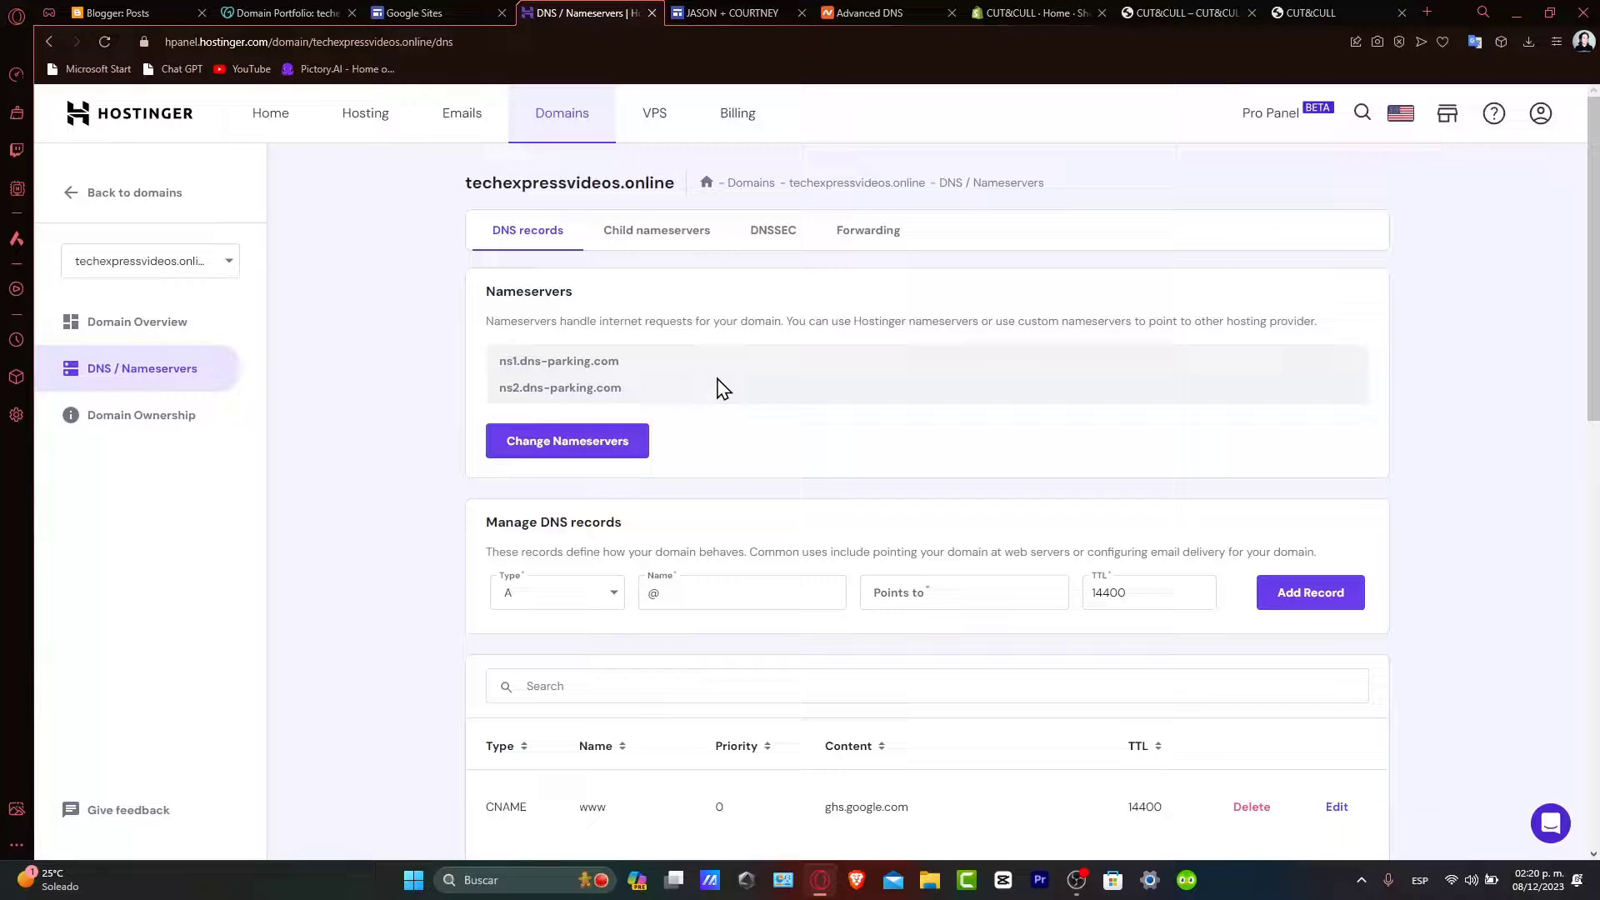
scroll(down, 3)
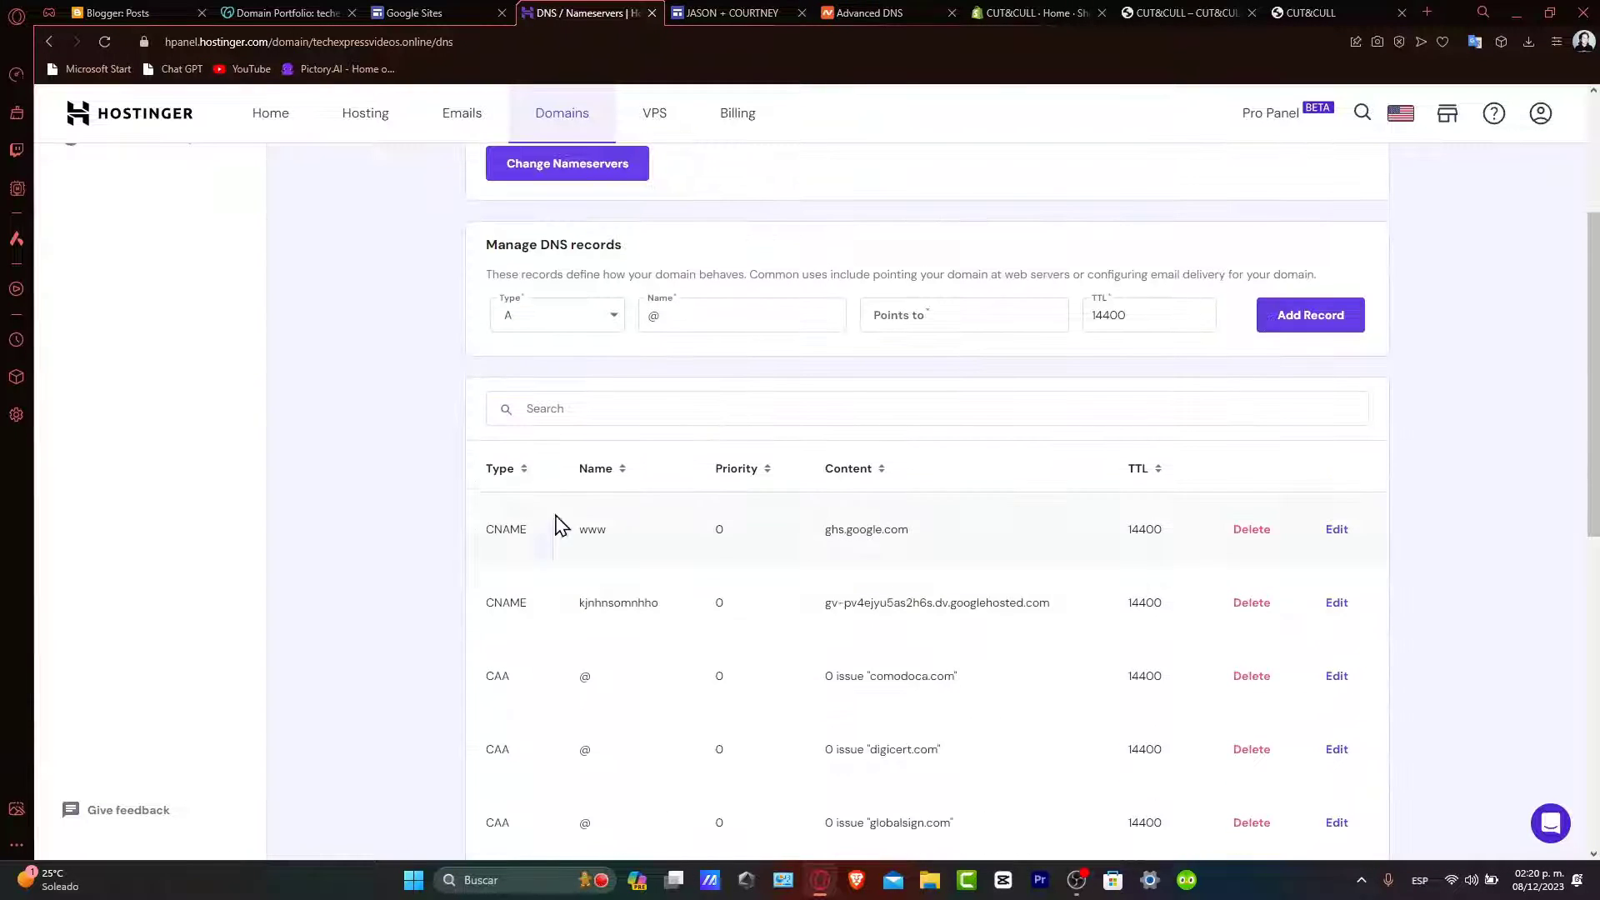
right_click(865, 528)
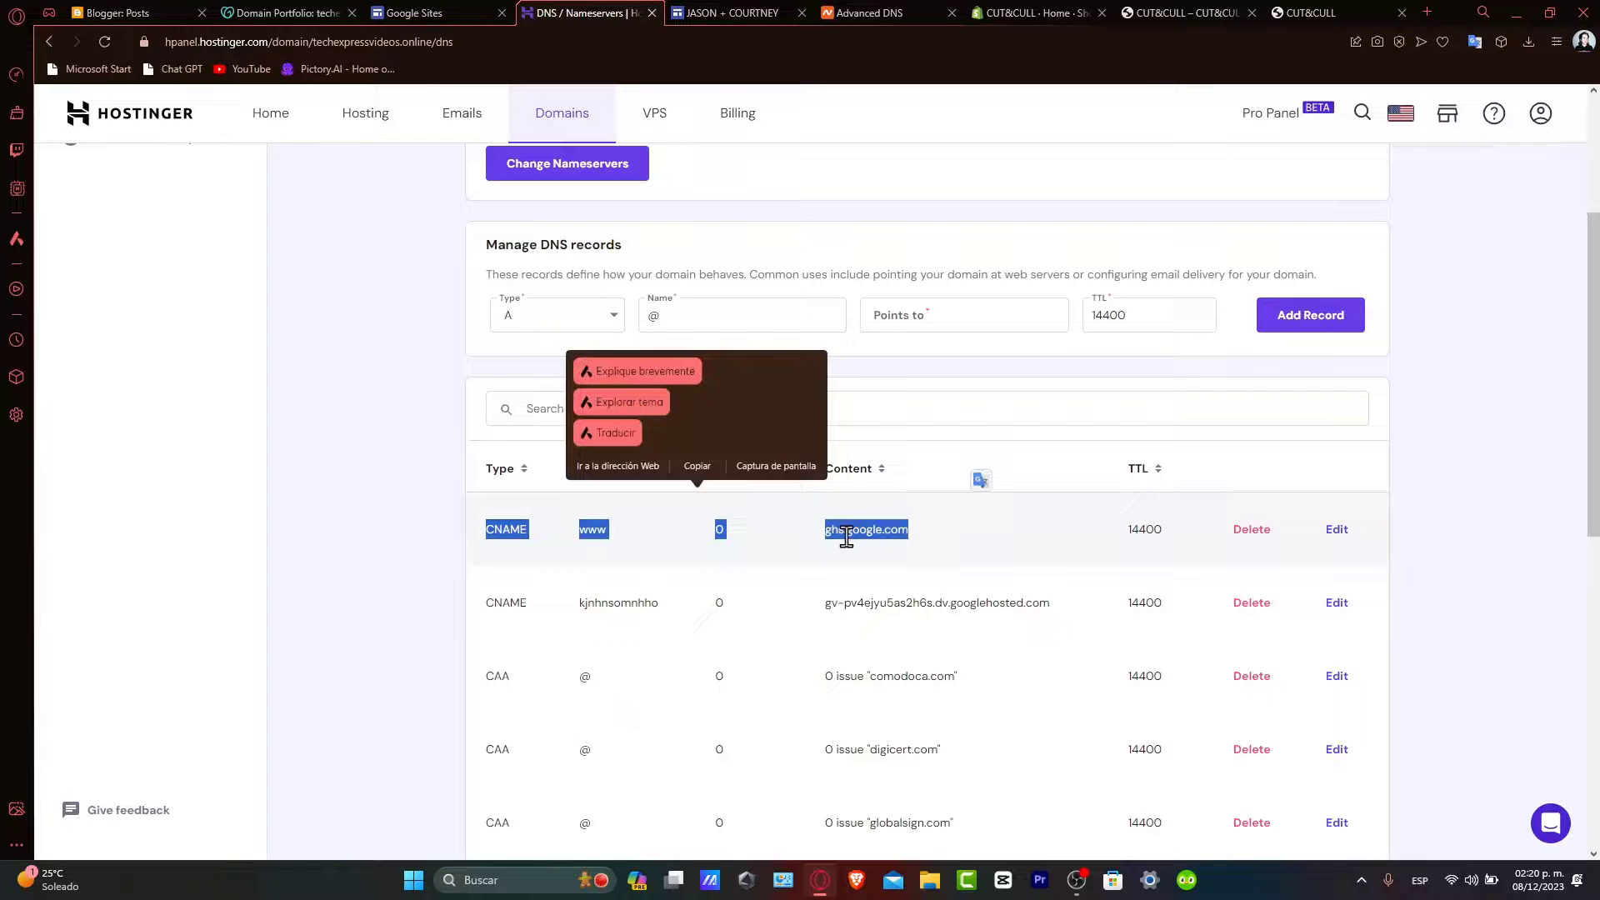
click(732, 13)
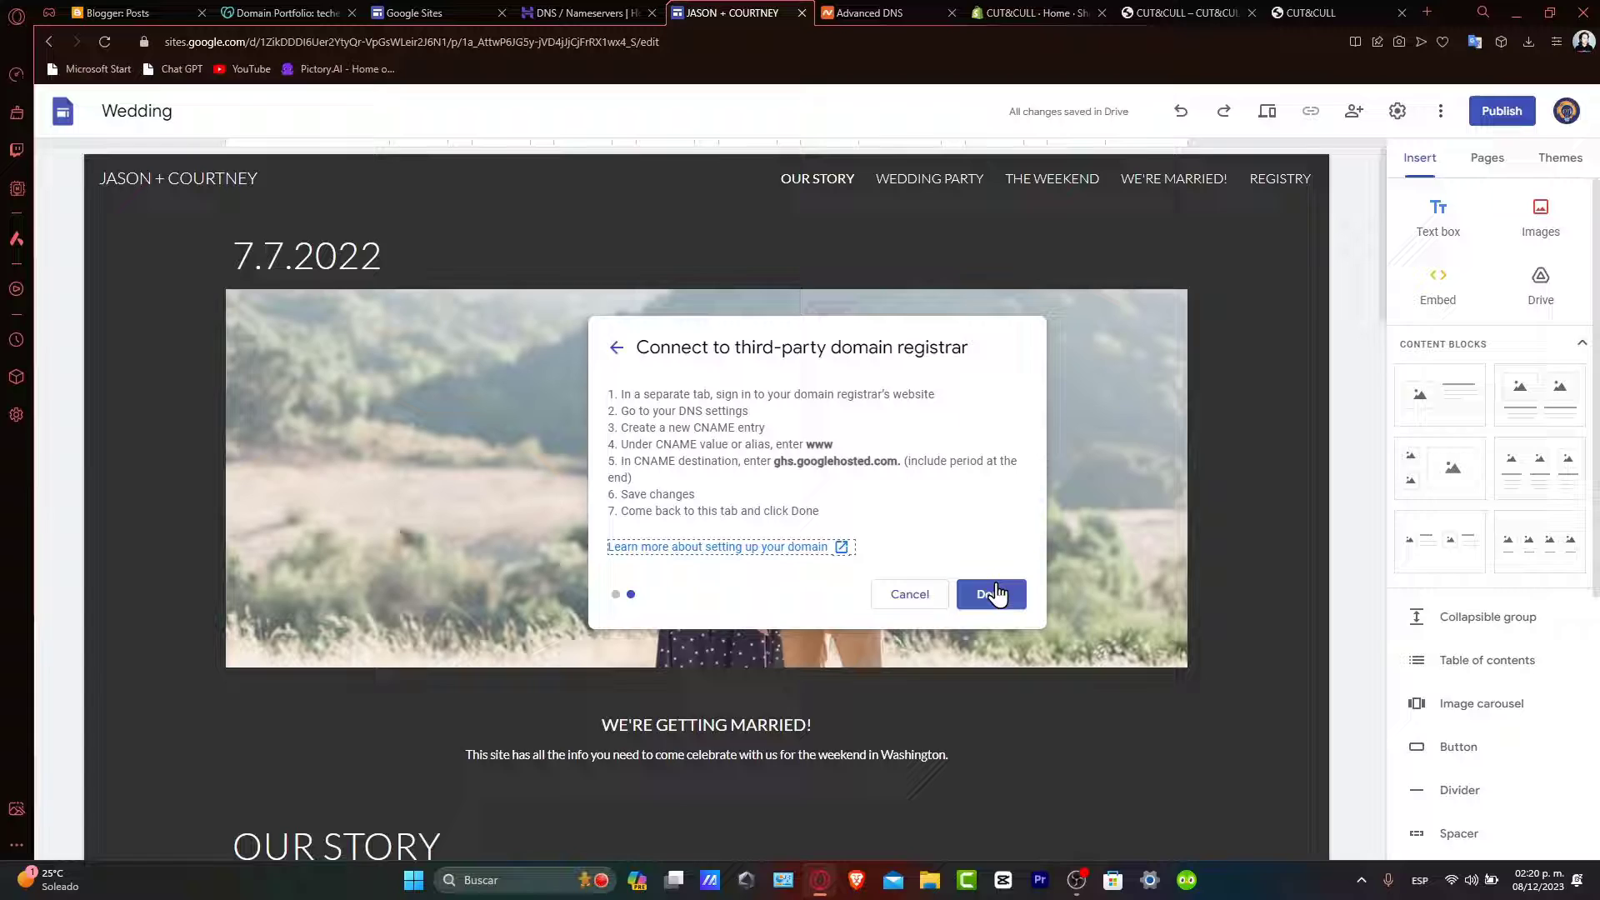
click(990, 594)
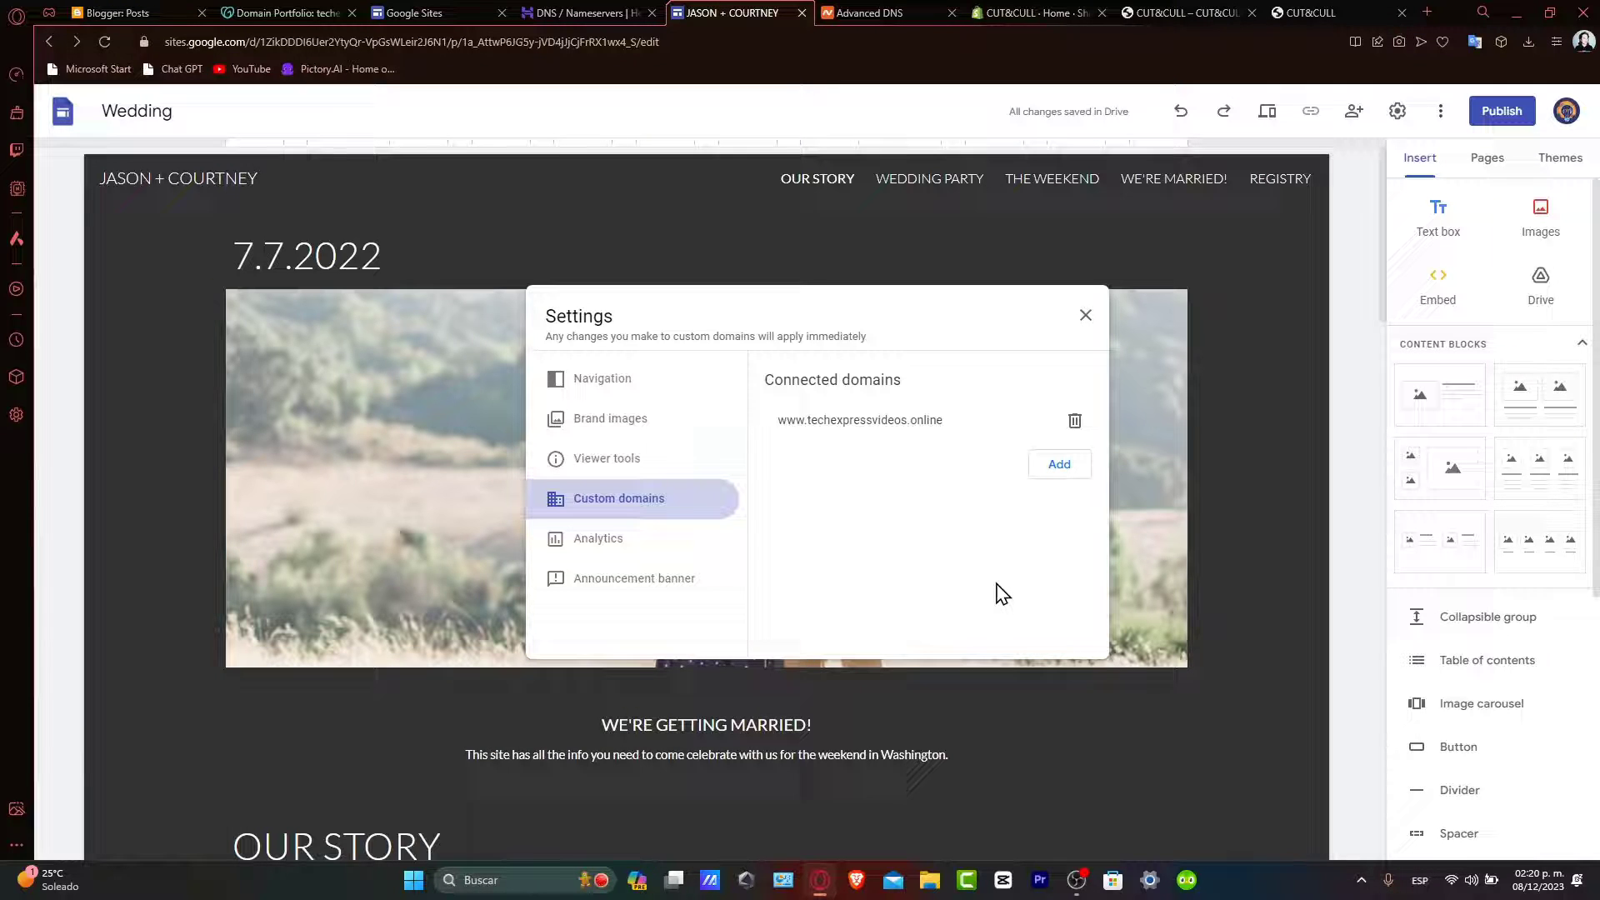
mouse_move(1029, 605)
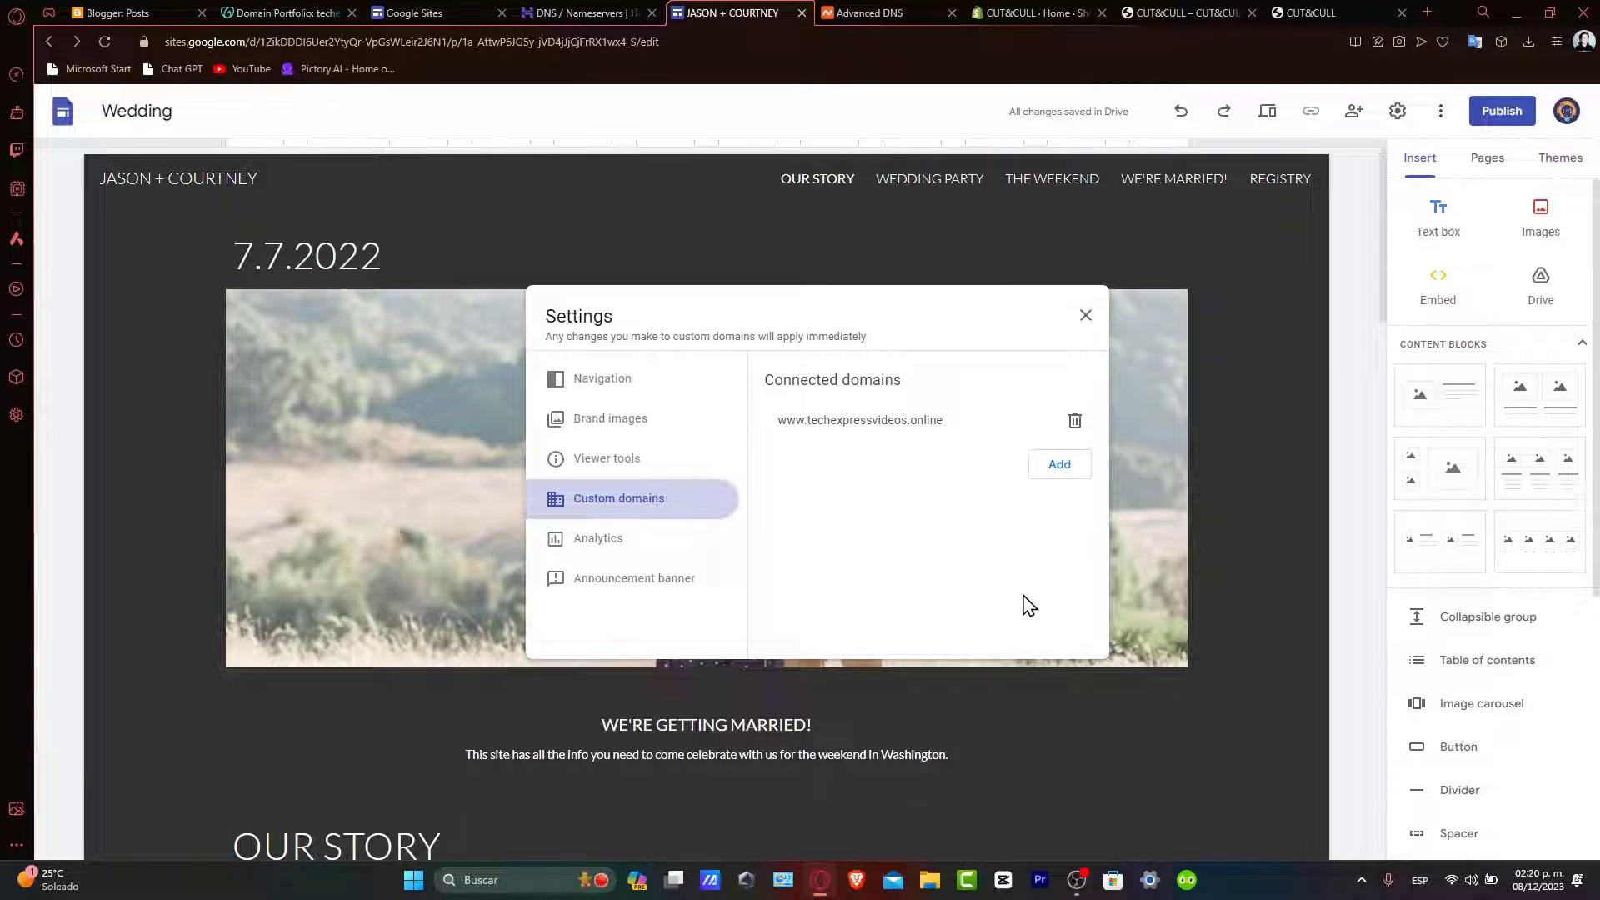
mouse_move(1045, 613)
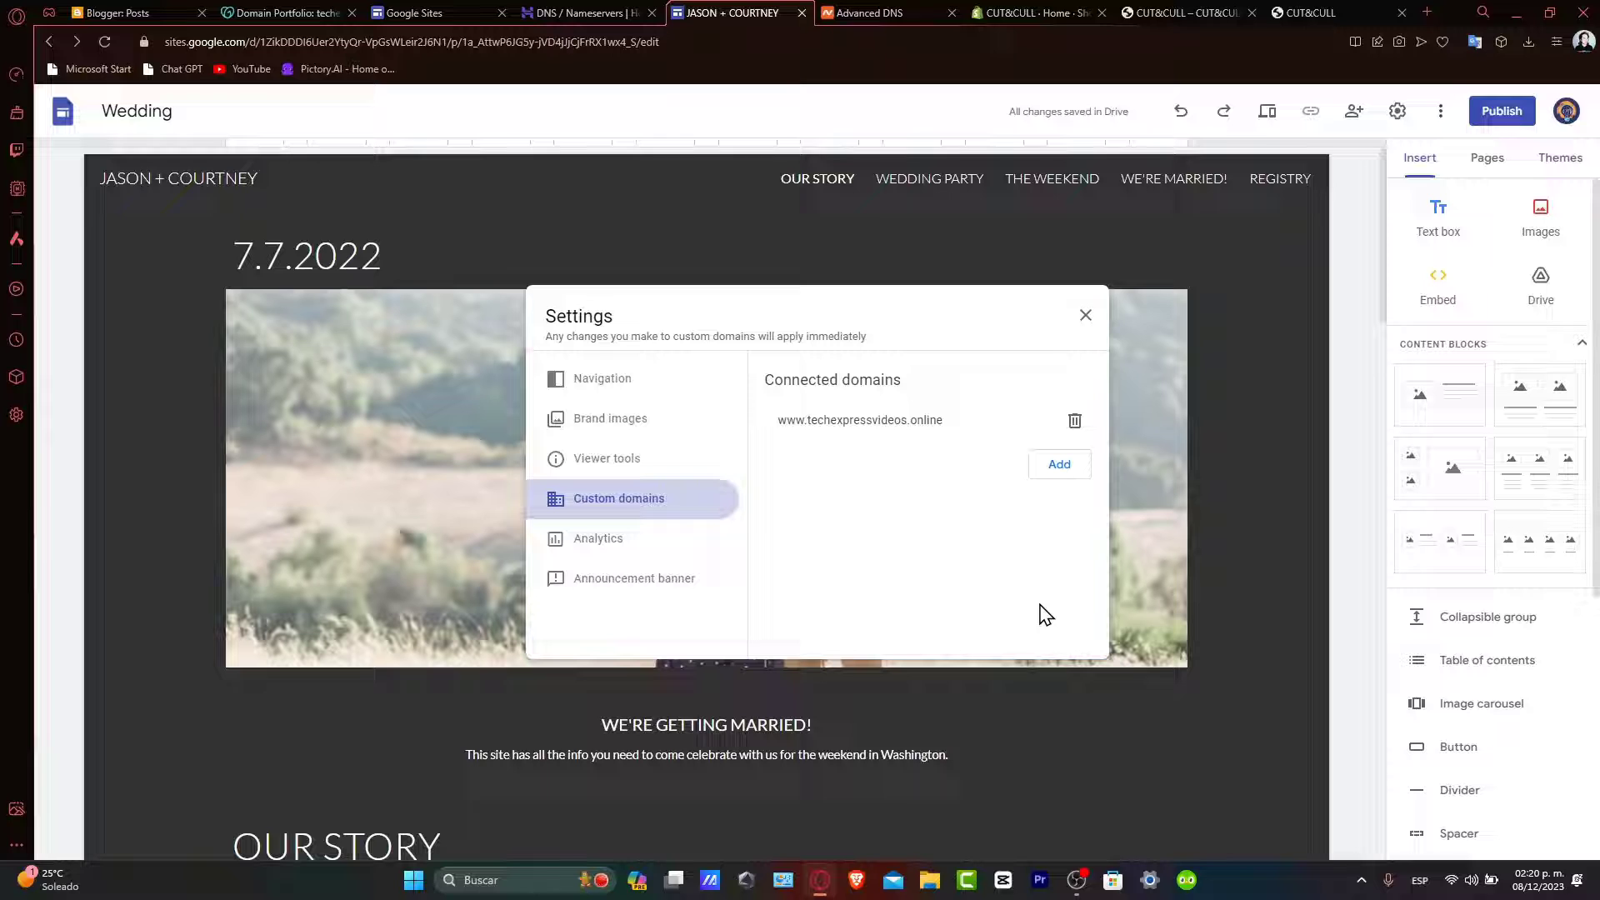
mouse_move(1086, 315)
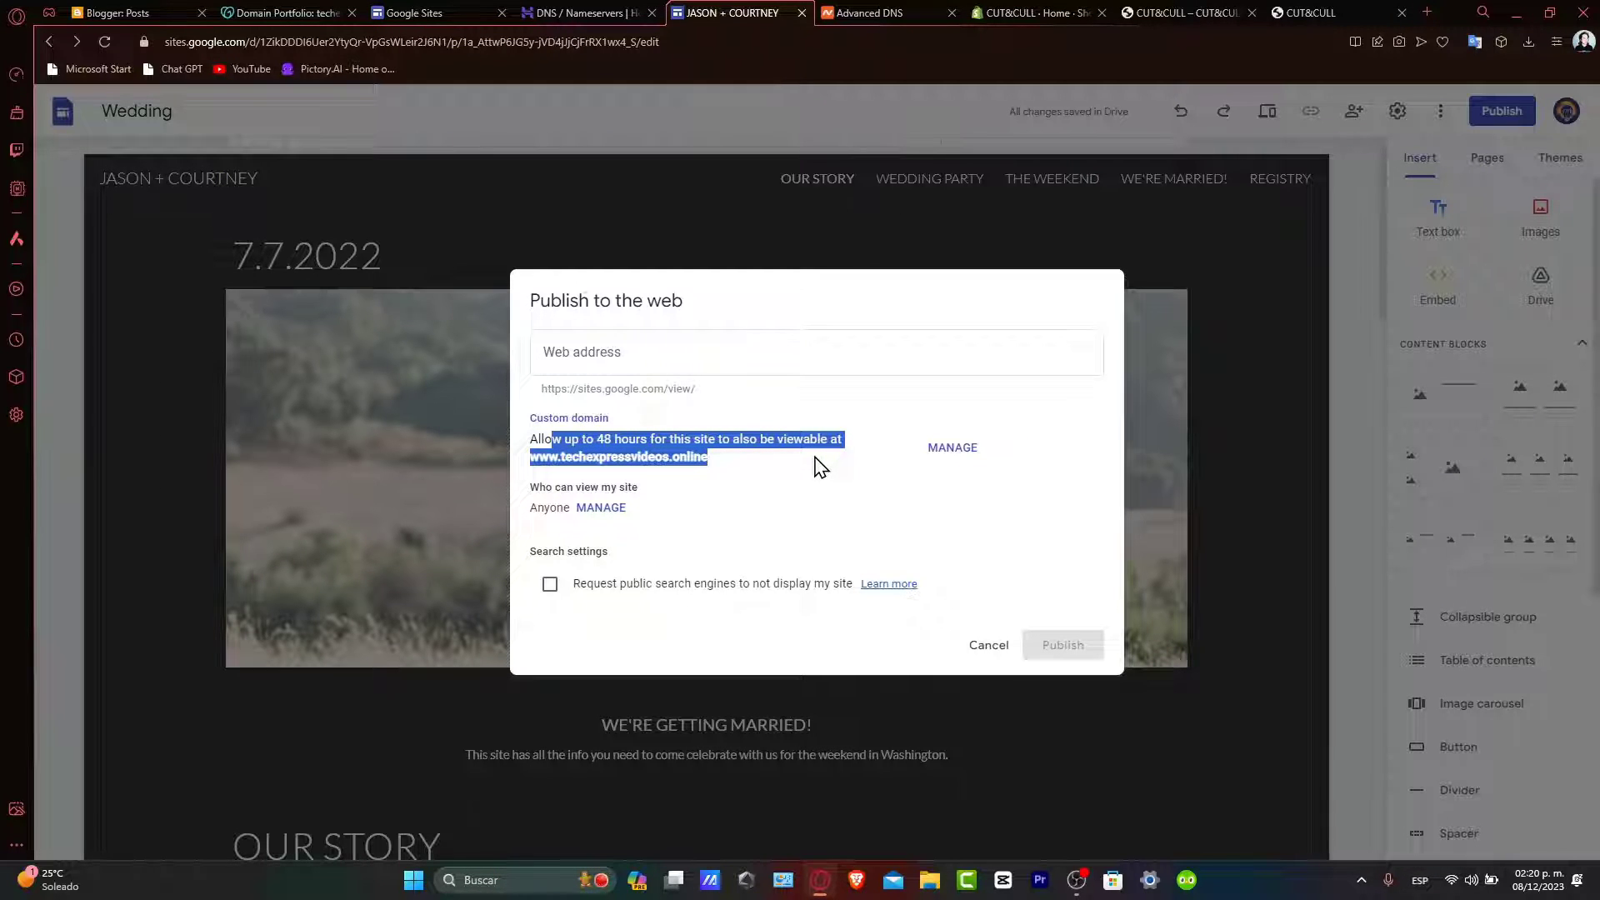
- Publish the Wedding site with the web address 'techxpressvide'
click(733, 352)
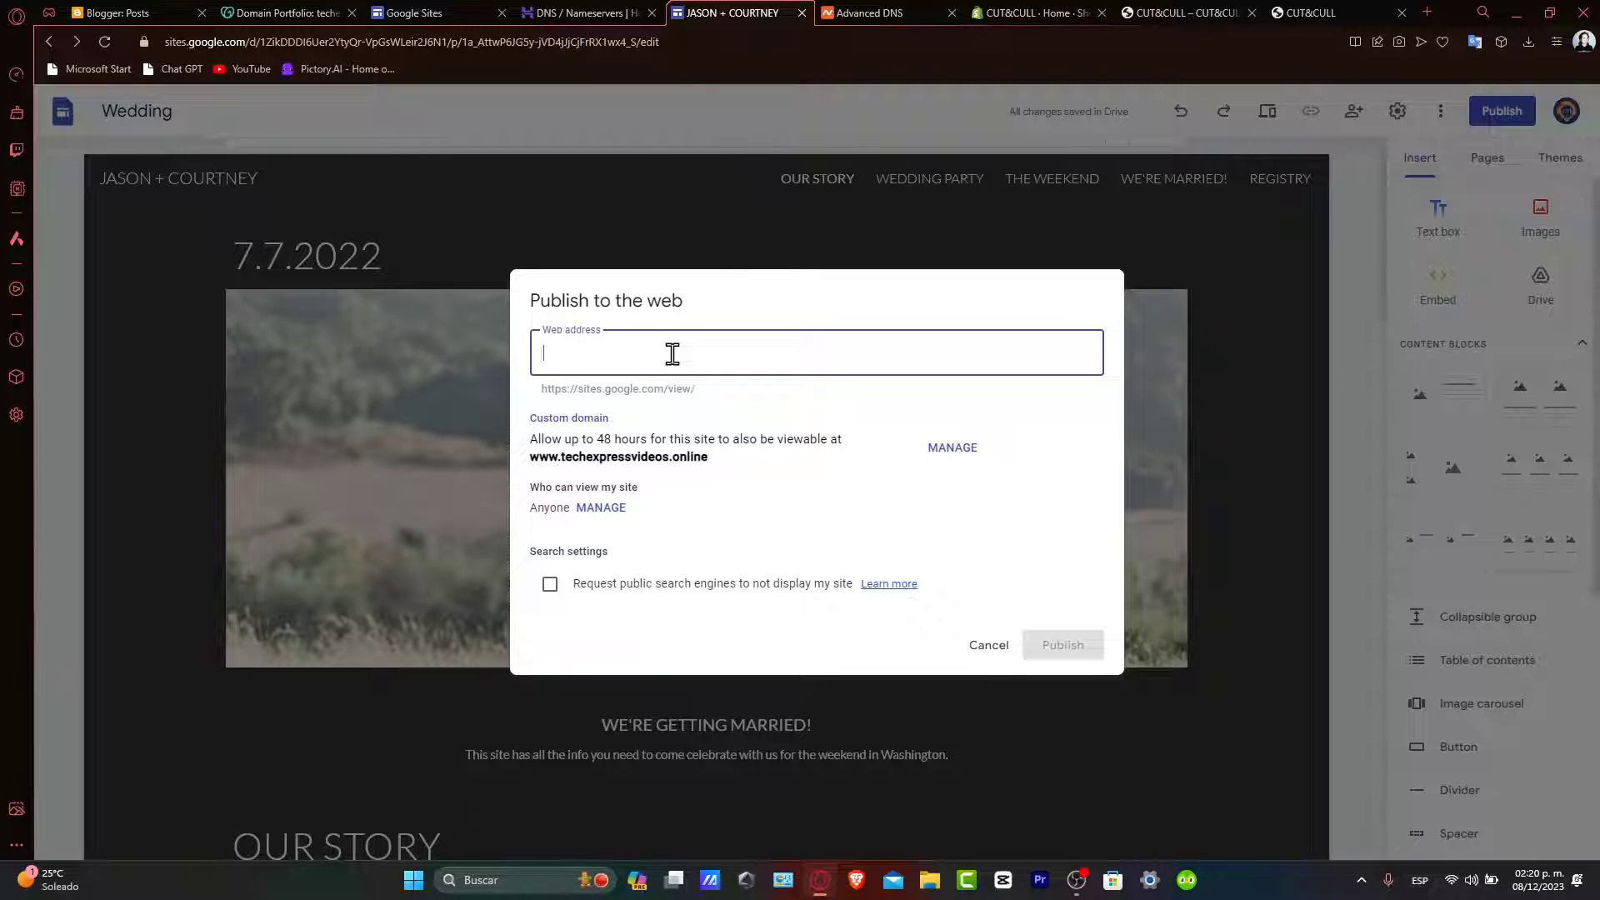
text(techxpressvide)
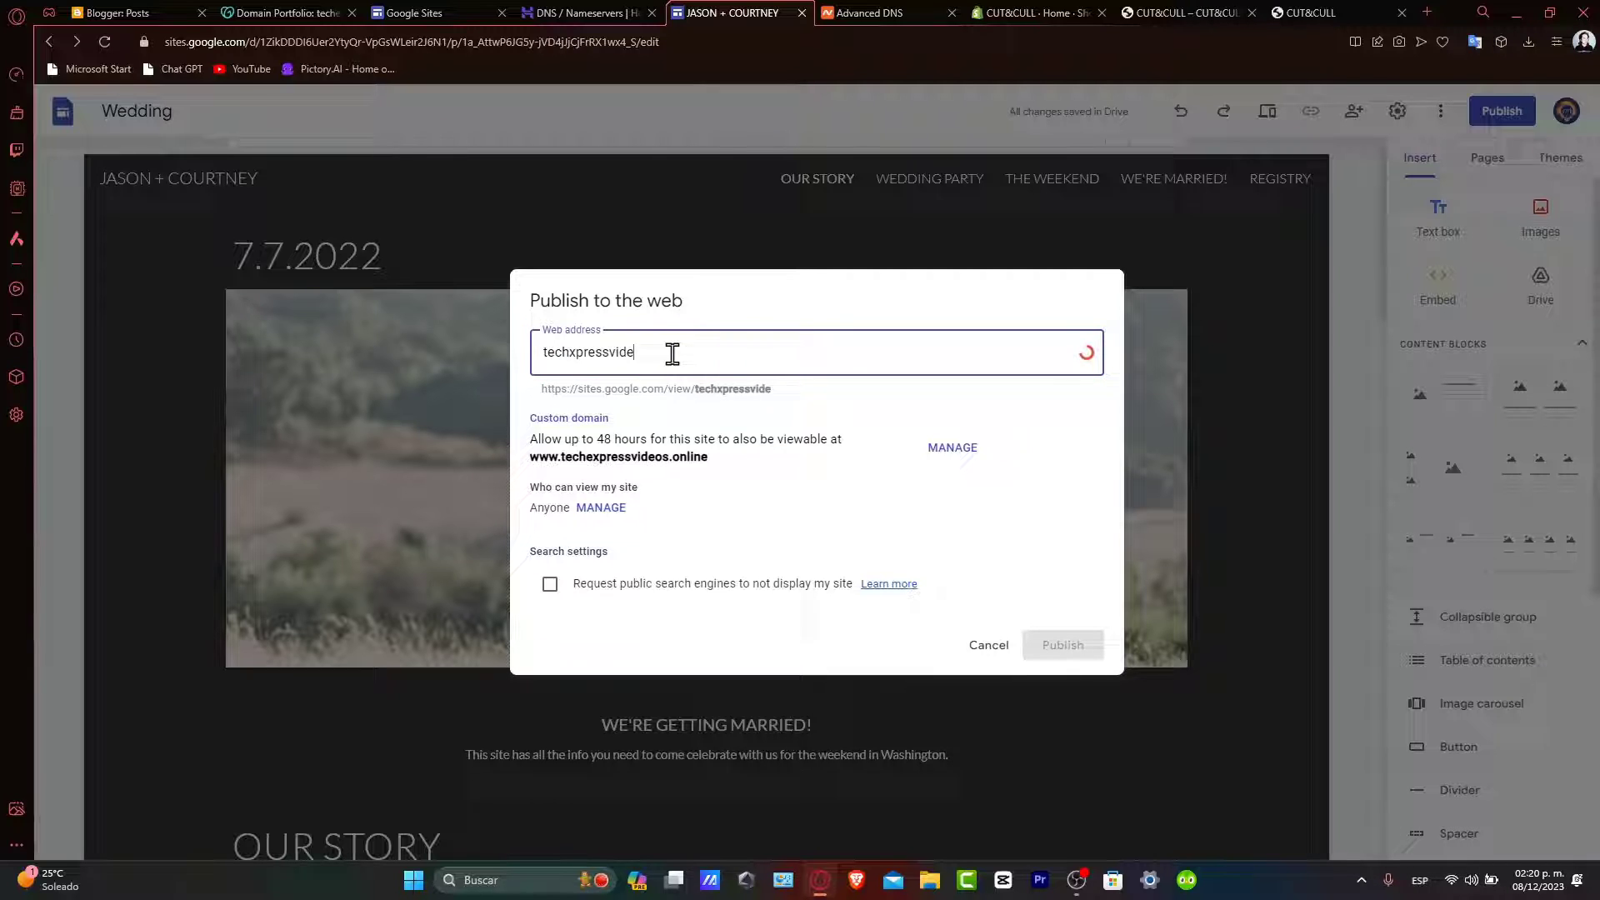
click(1061, 644)
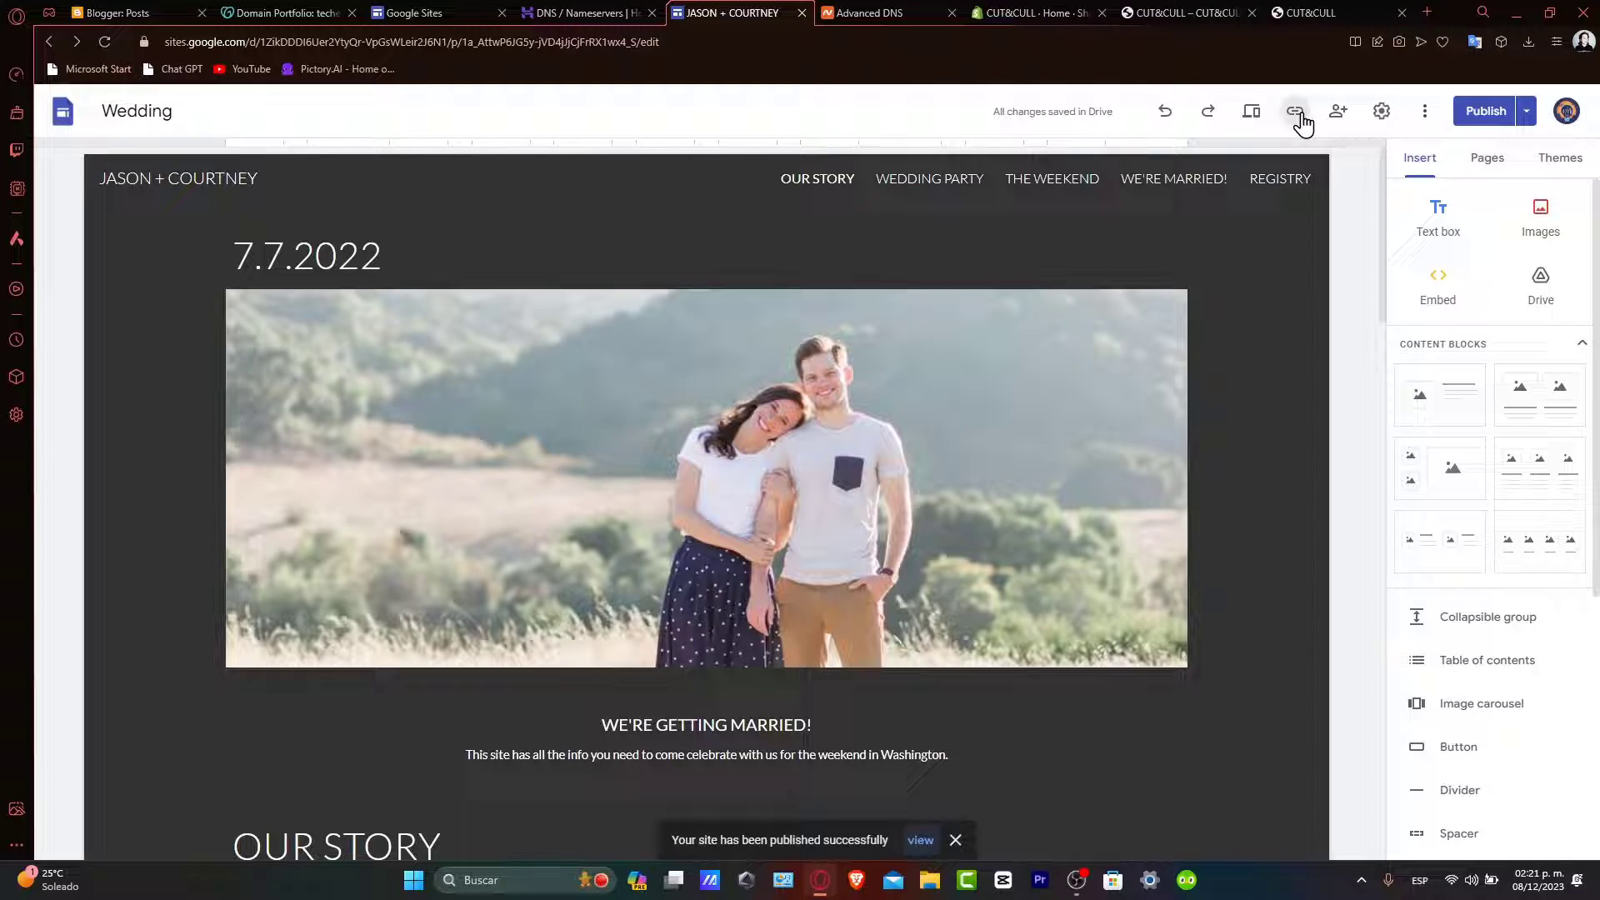
click(1295, 111)
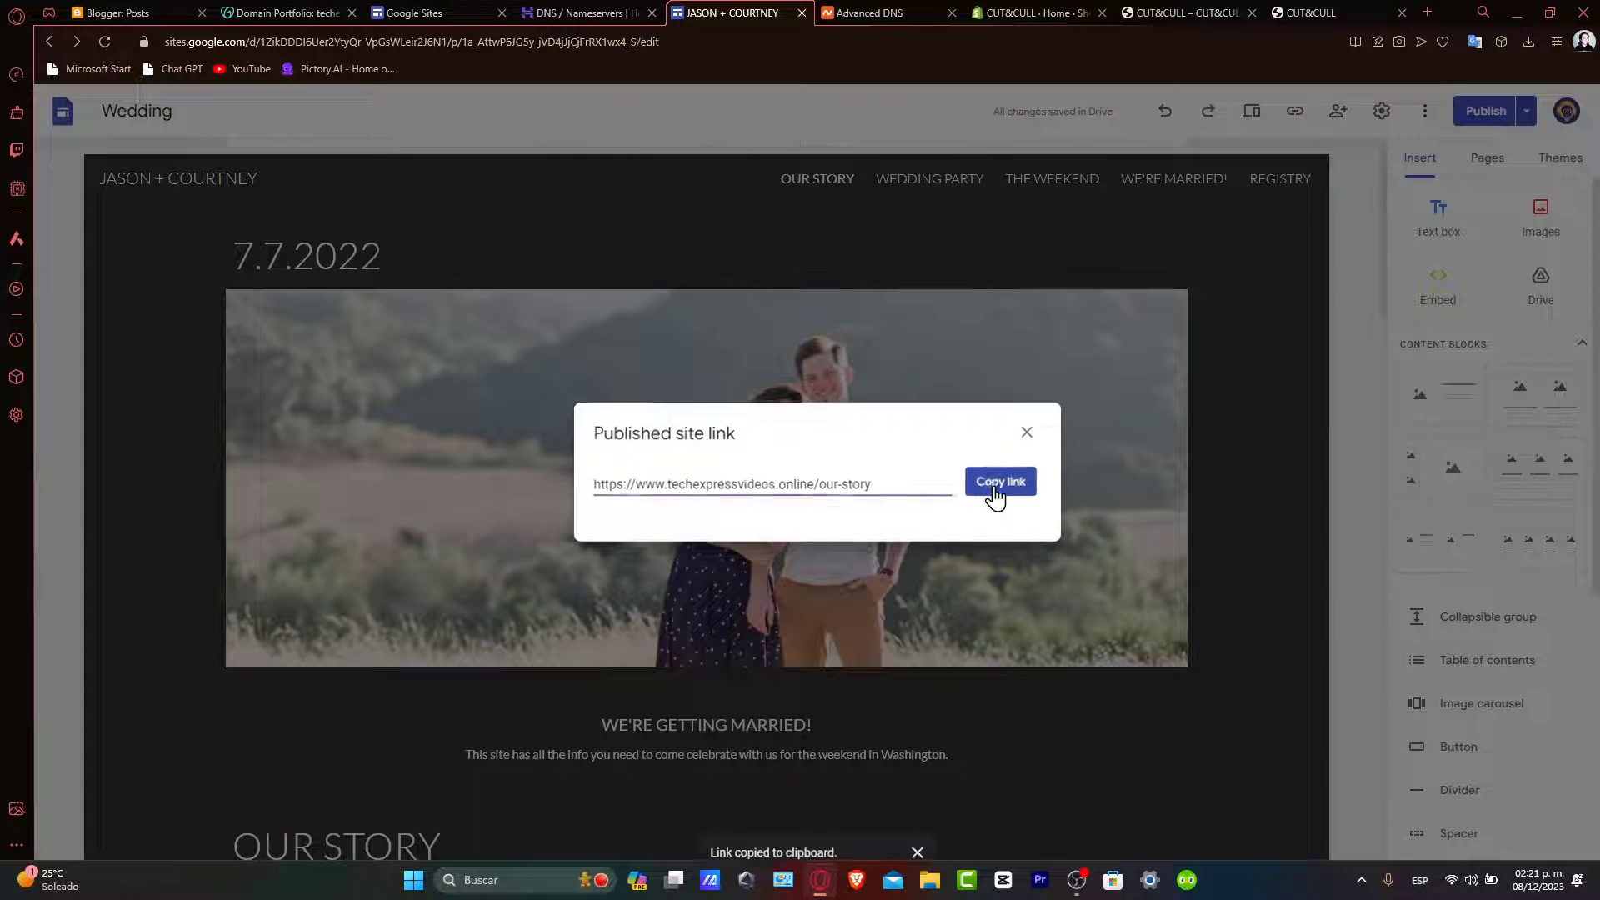
click(1337, 12)
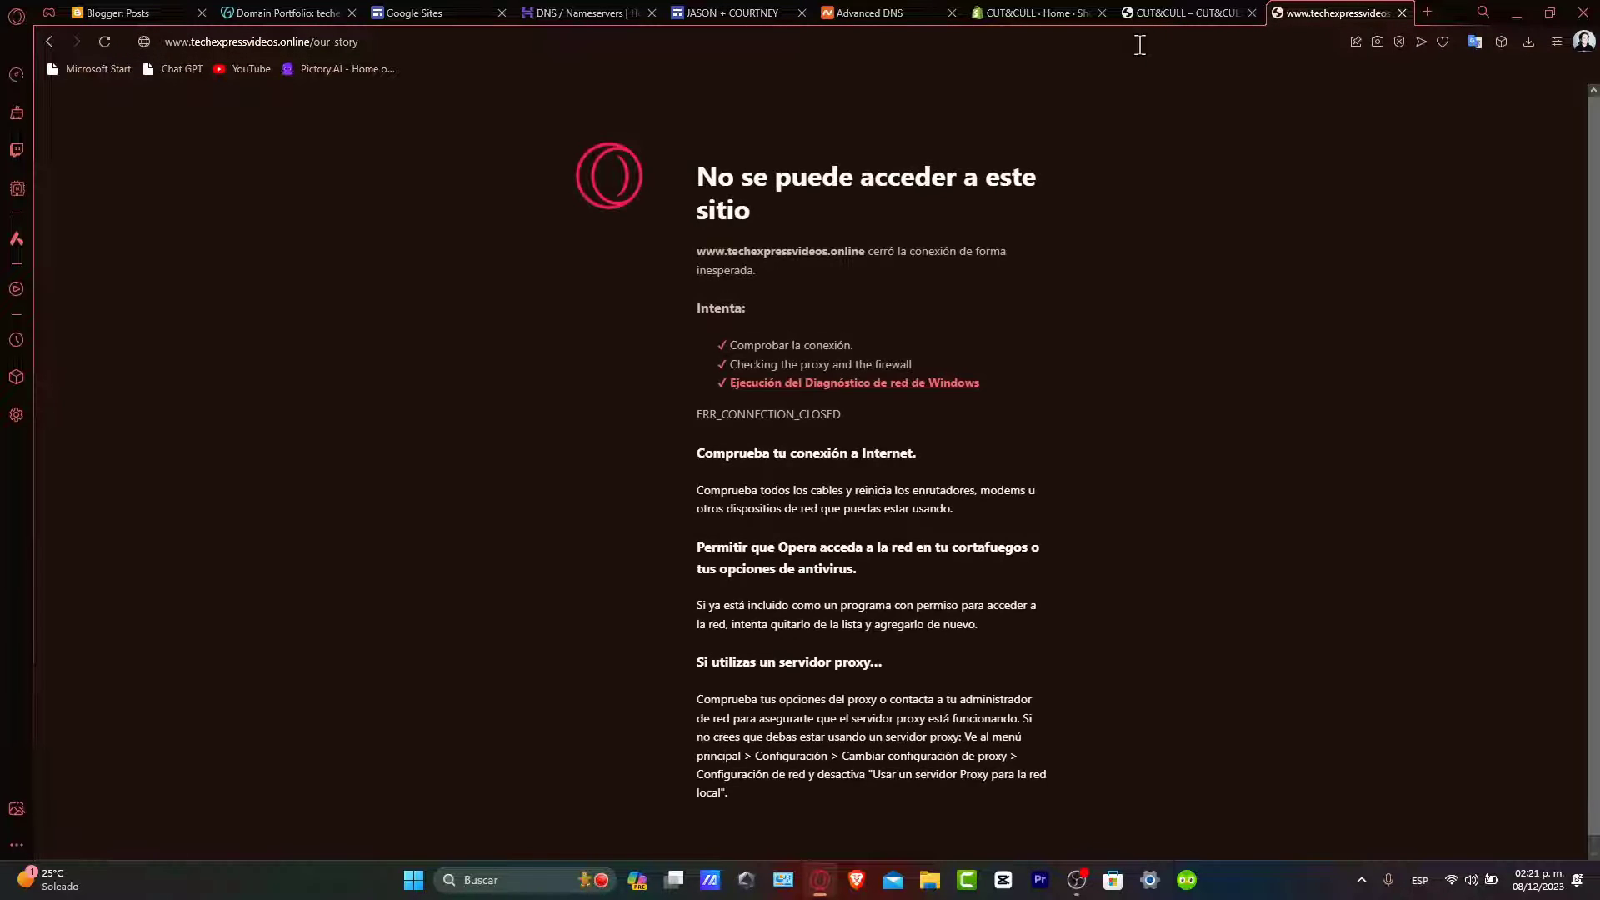
mouse_move(444, 71)
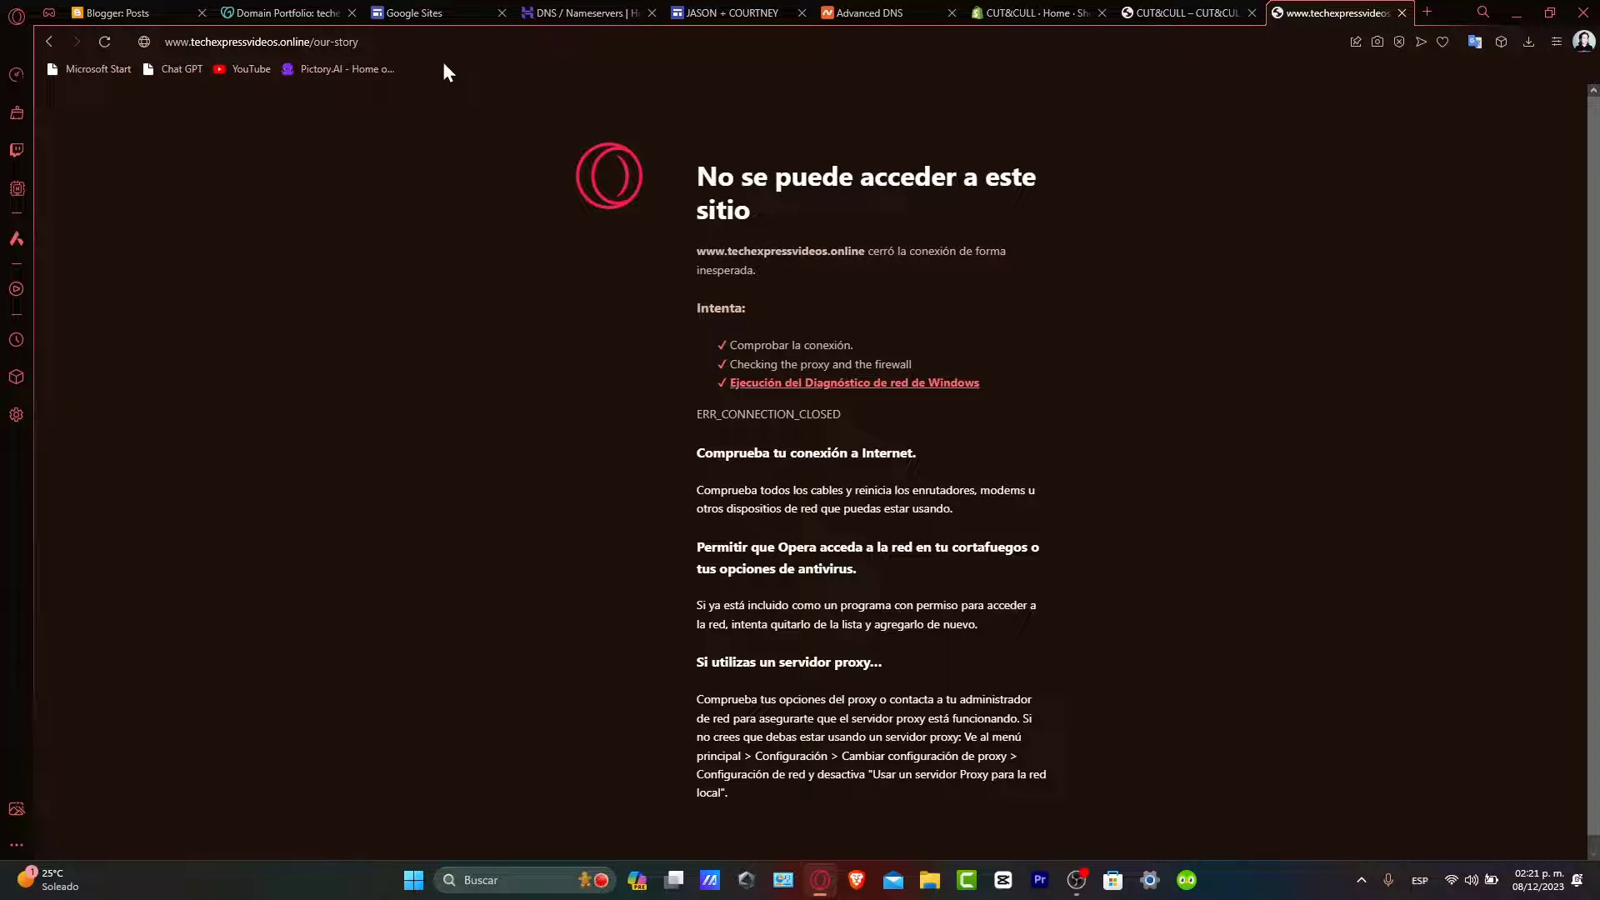
click(728, 12)
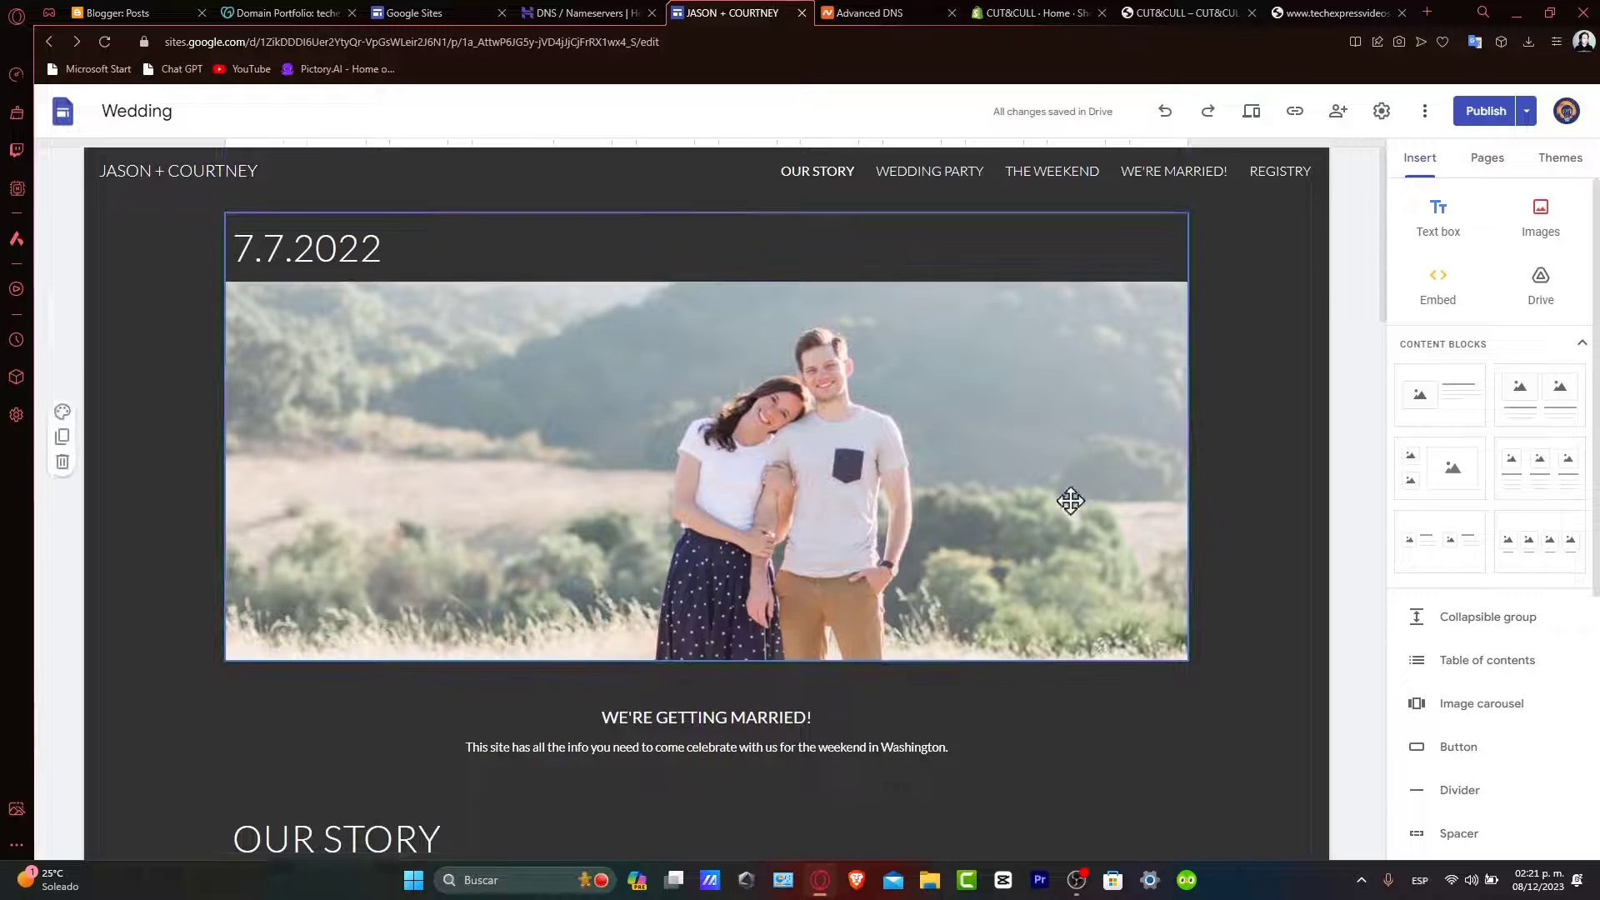
scroll(down, 3)
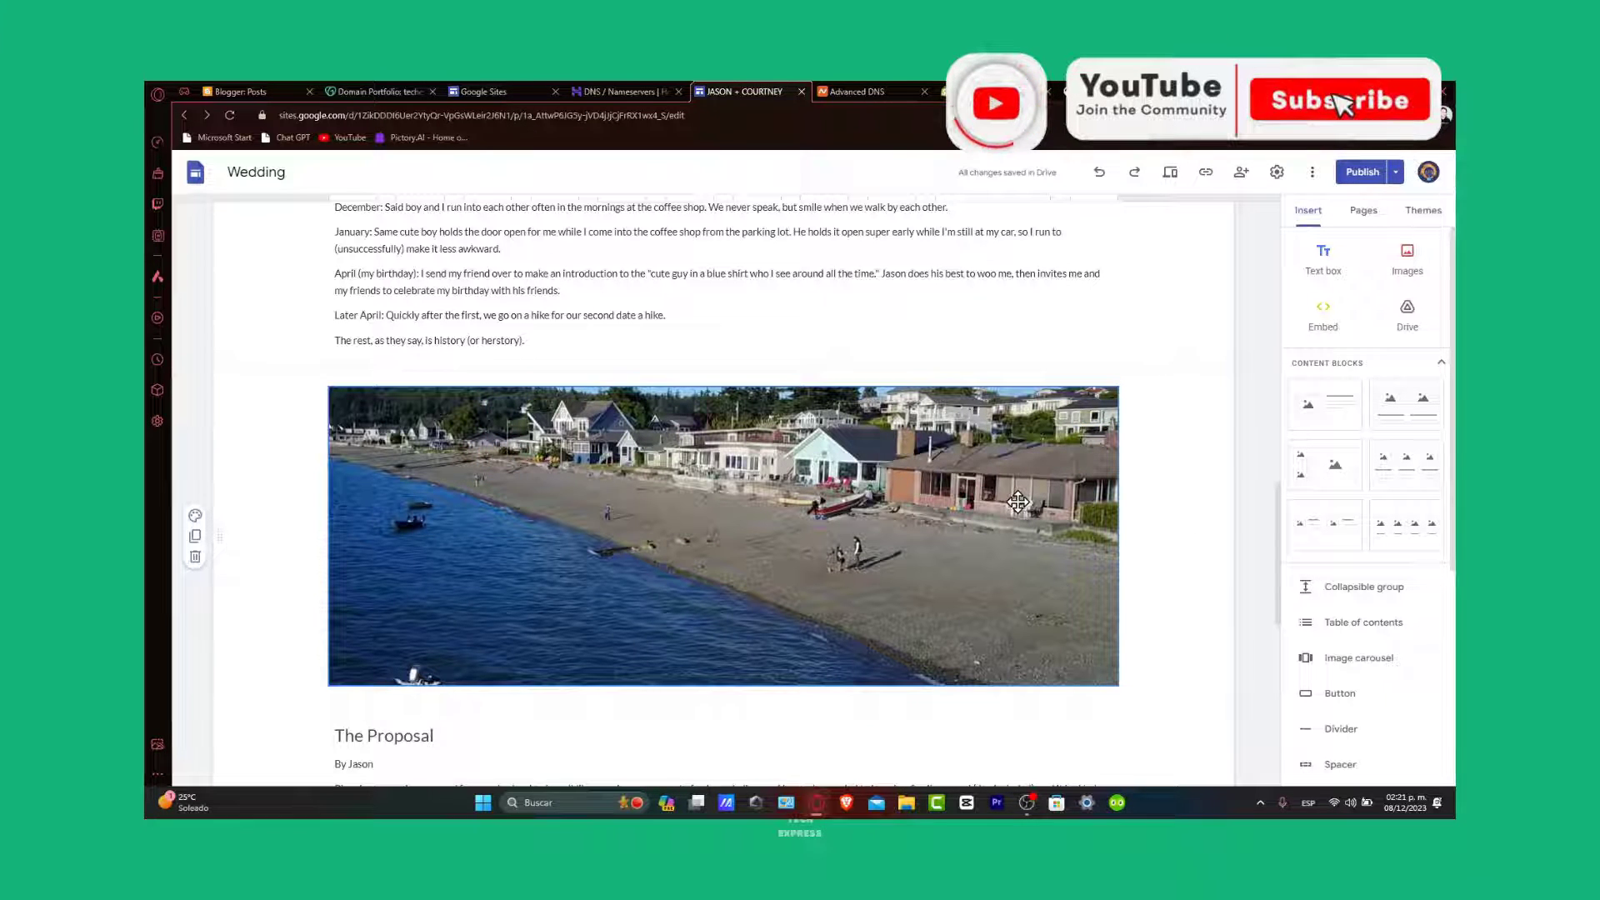
click(1340, 100)
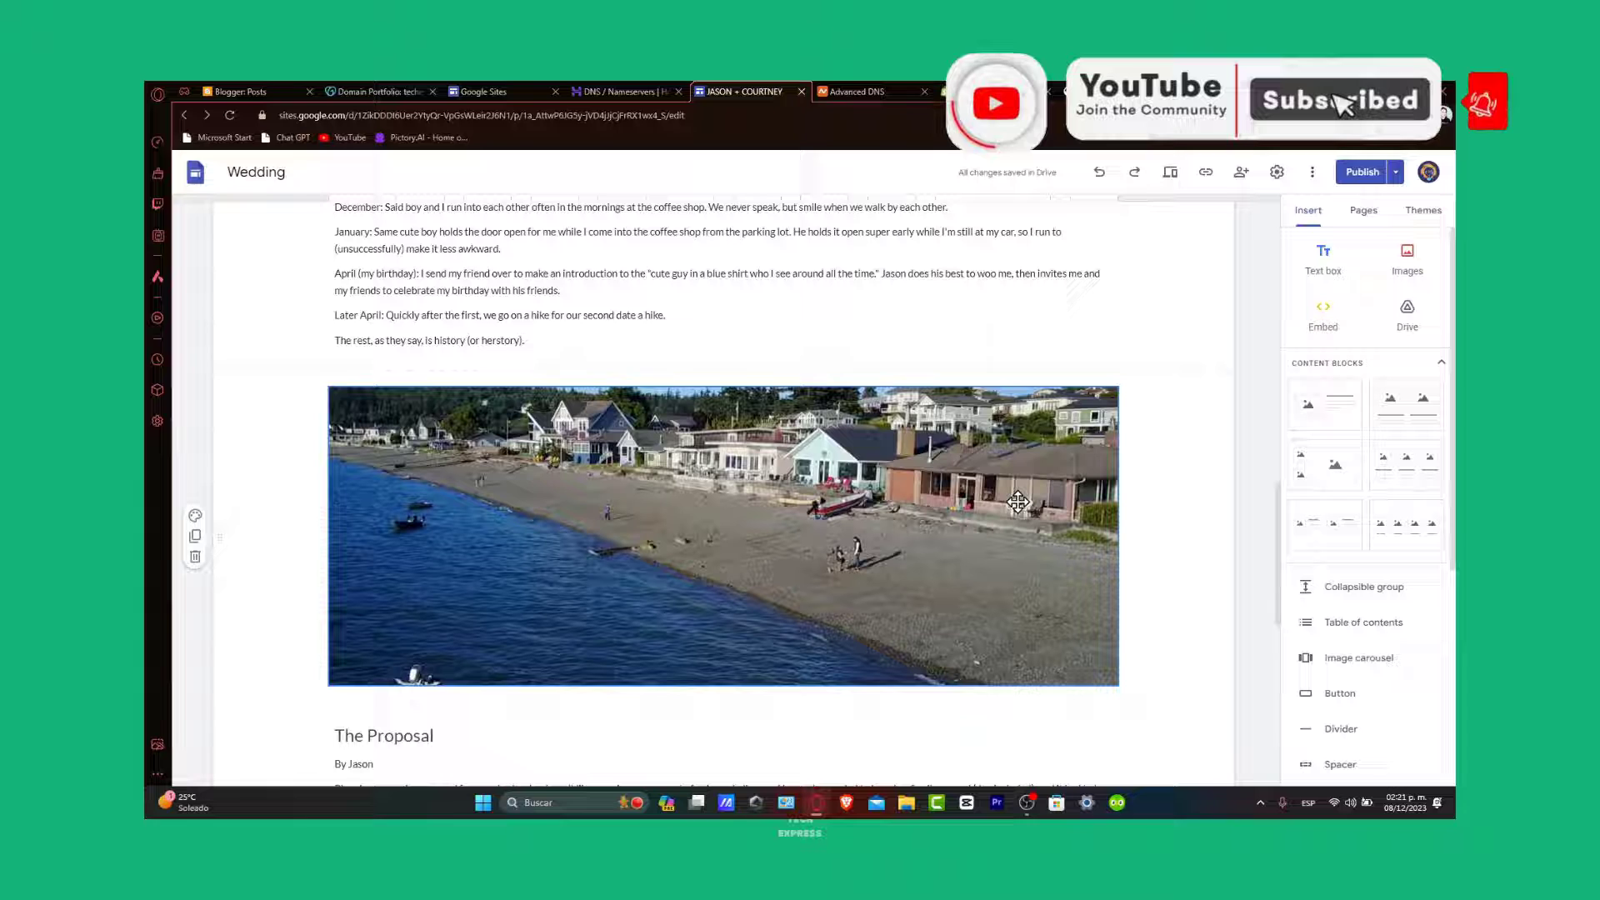